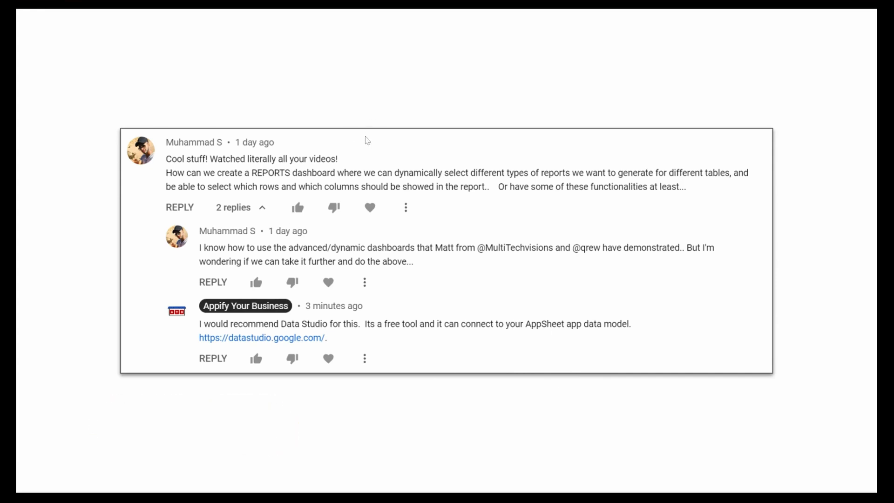
mouse_move(398, 183)
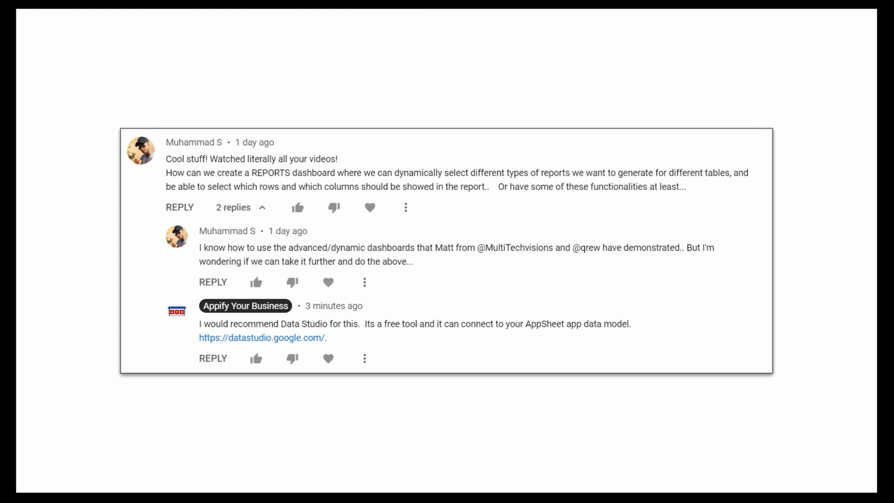
mouse_move(337, 129)
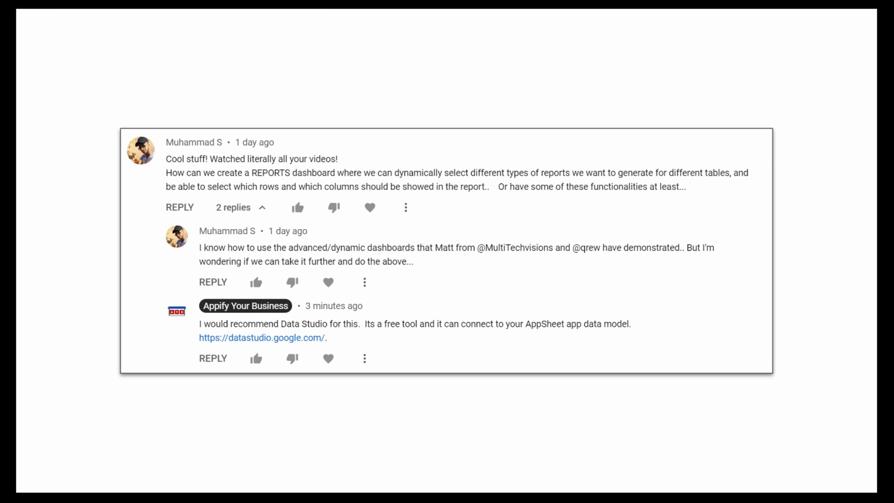
Step: Go to the Data Studio home page listing templates and recent reports
left_click(262, 338)
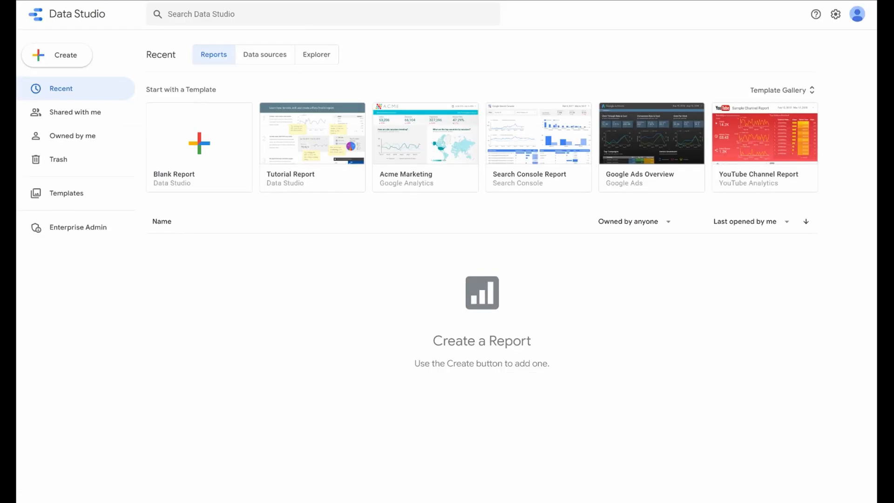
mouse_move(234, 118)
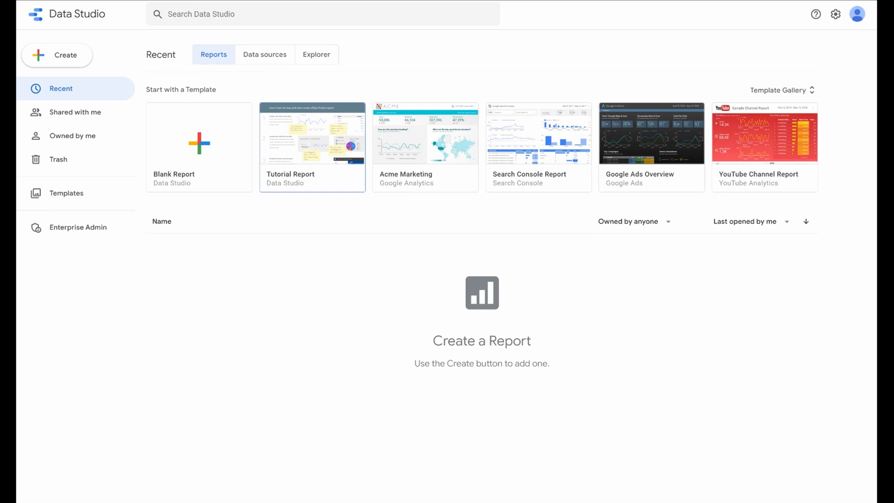
mouse_move(239, 366)
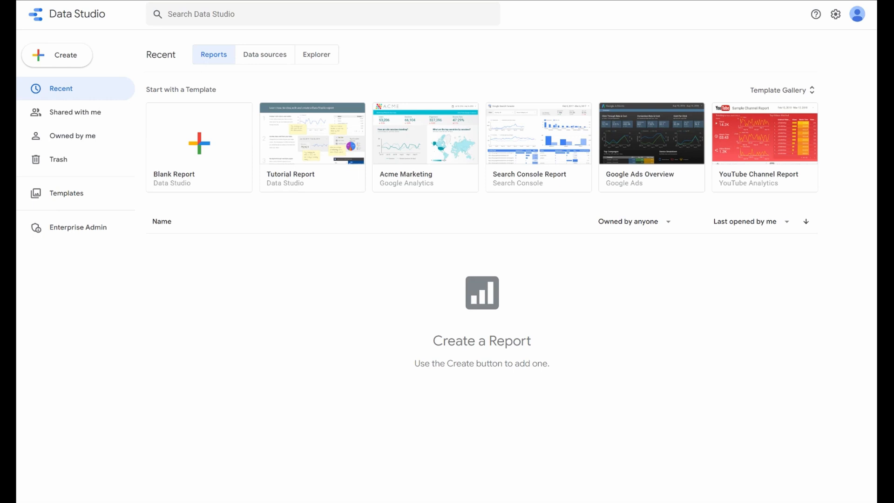
mouse_move(192, 303)
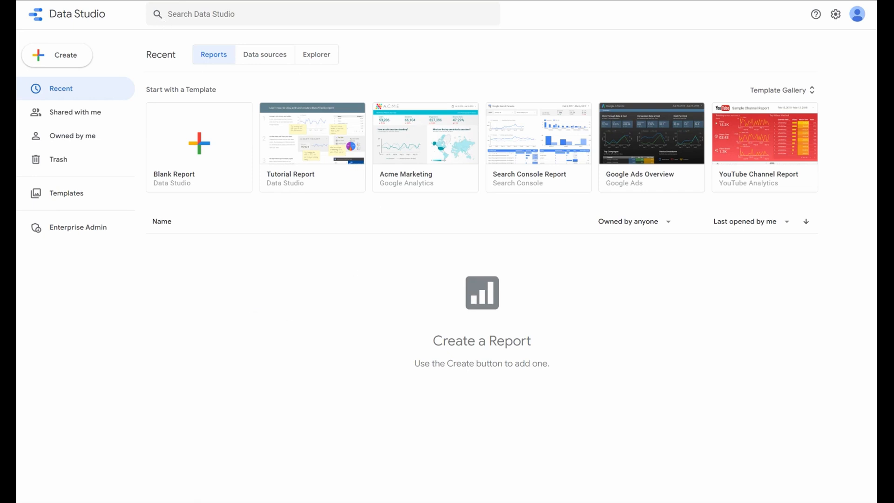
mouse_move(495, 266)
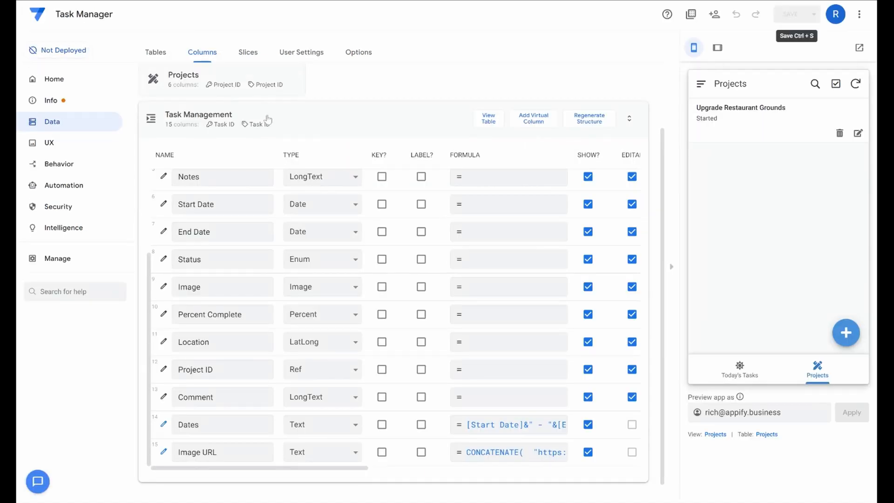
mouse_move(280, 97)
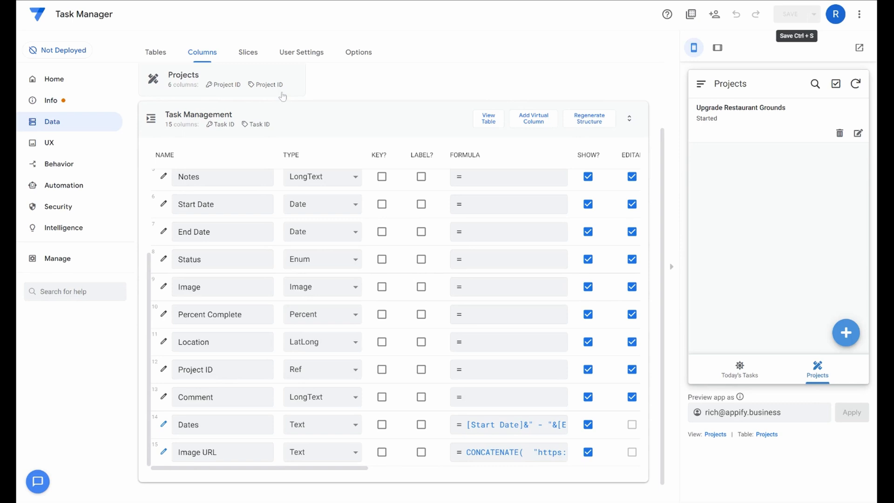
mouse_move(136, 55)
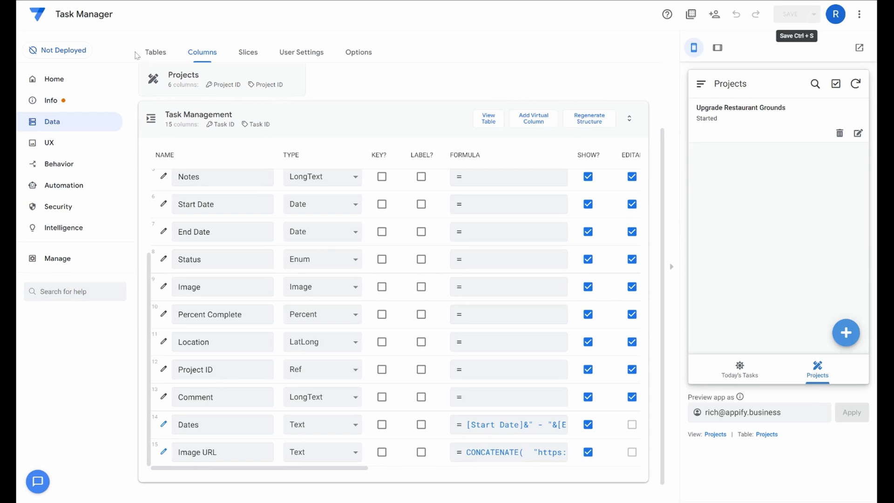
mouse_move(102, 38)
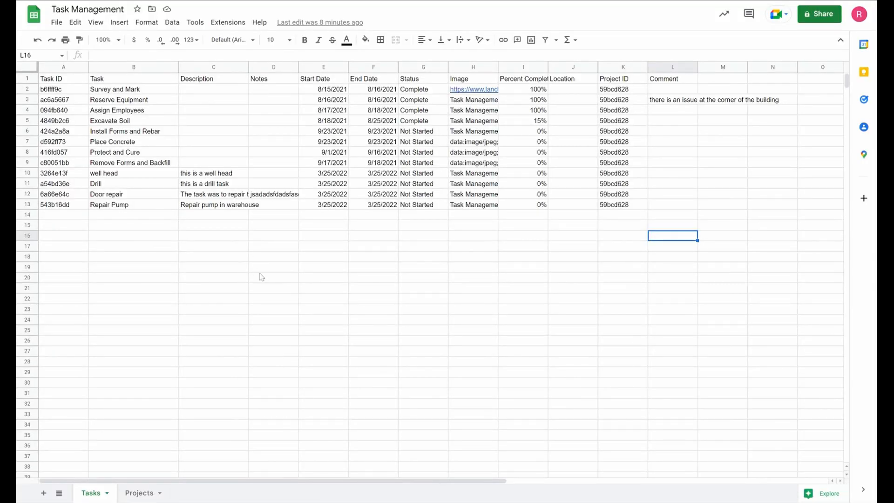
mouse_move(281, 139)
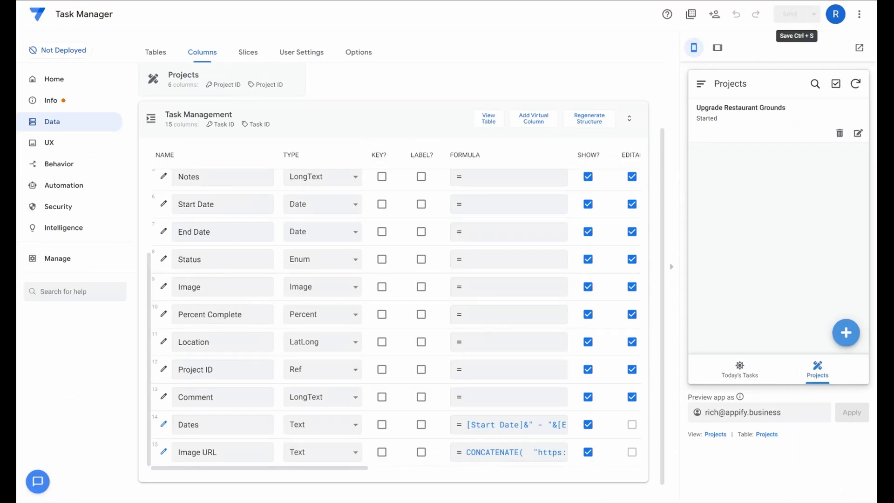
mouse_move(285, 111)
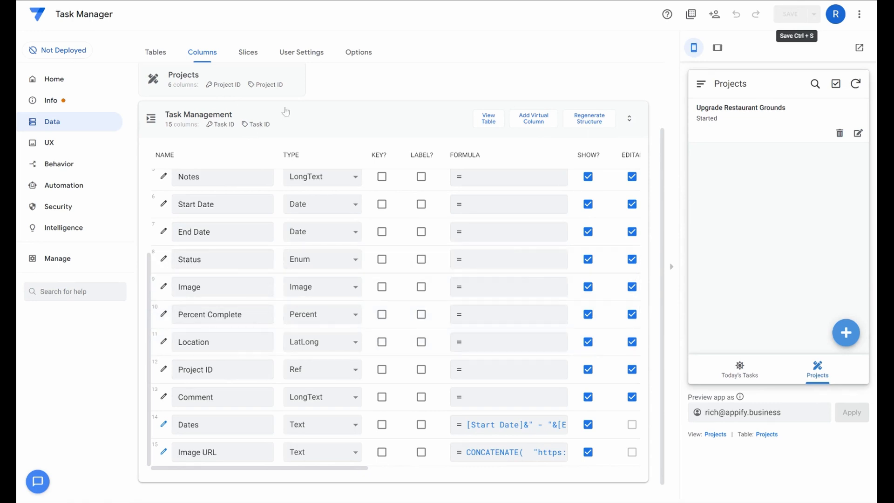
mouse_move(384, 114)
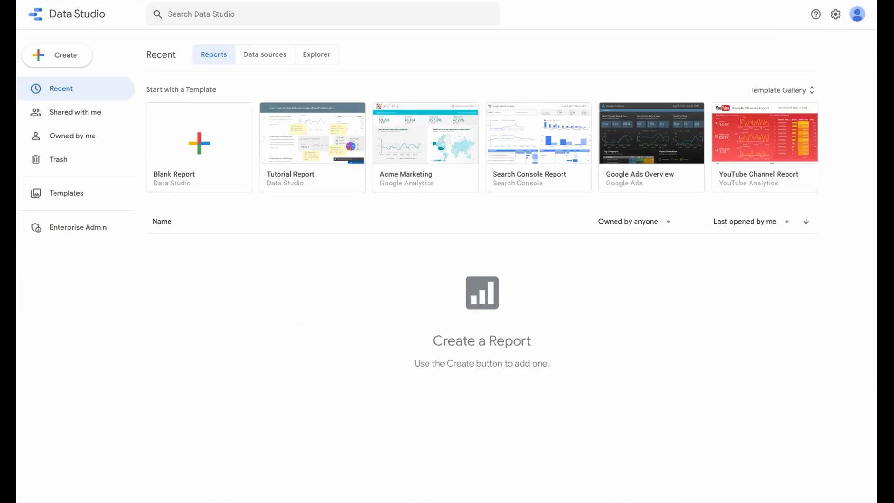
mouse_move(183, 139)
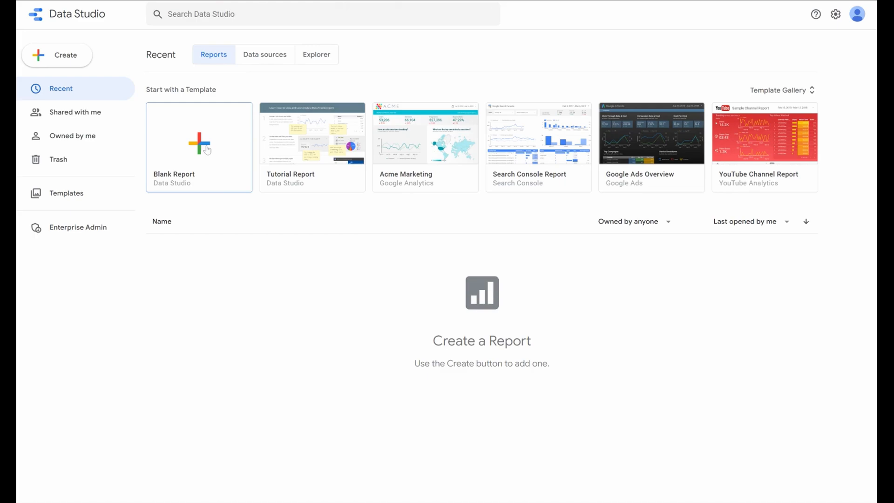
Step: Start a new blank report
left_click(198, 146)
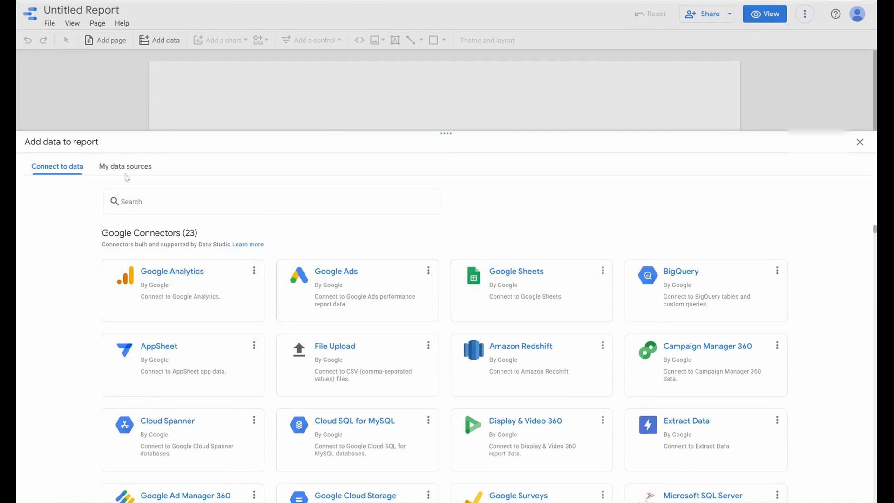
mouse_move(182, 440)
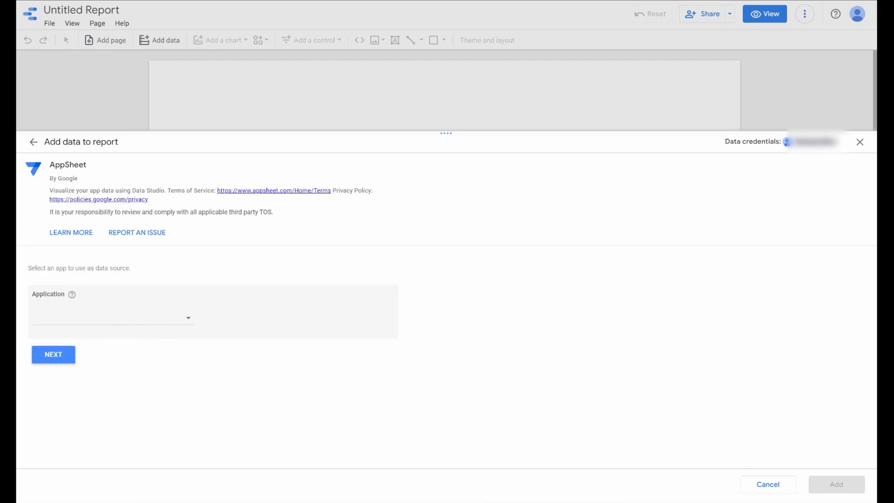
mouse_move(150, 278)
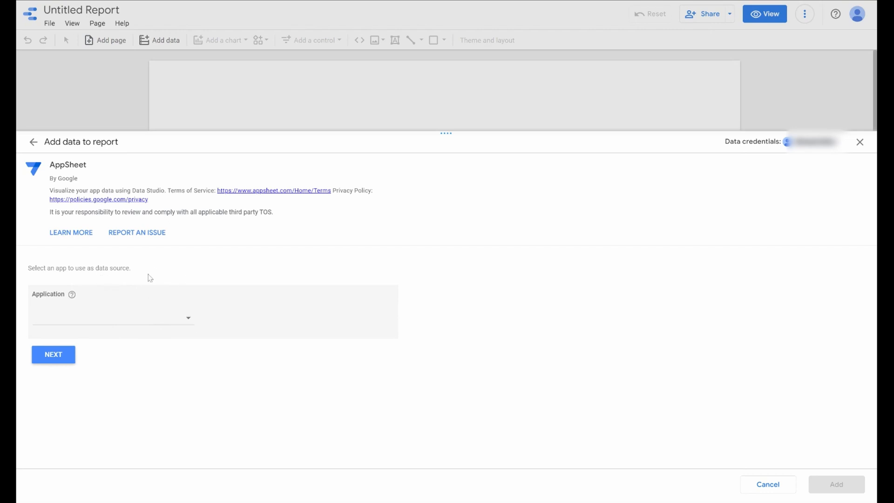
mouse_move(161, 315)
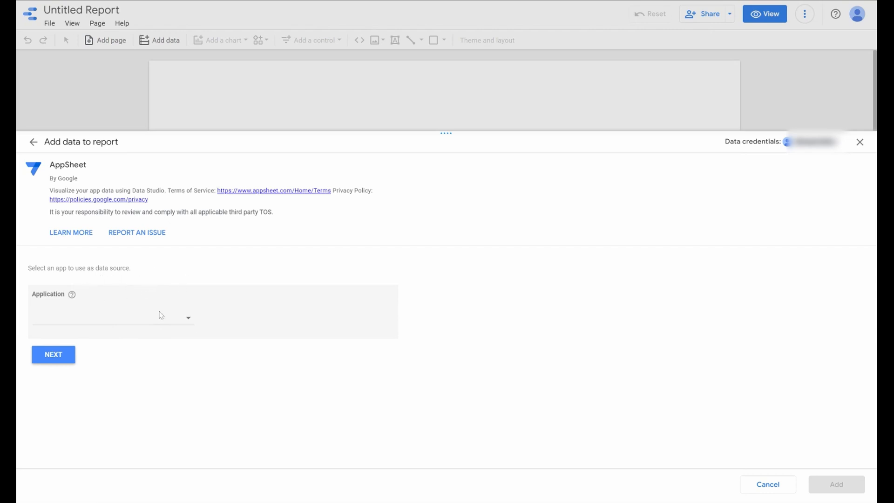
mouse_move(97, 321)
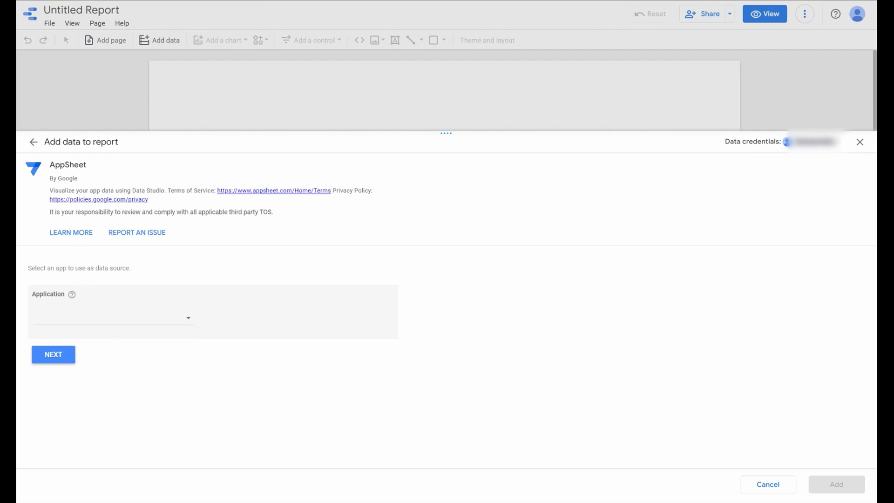
mouse_move(74, 322)
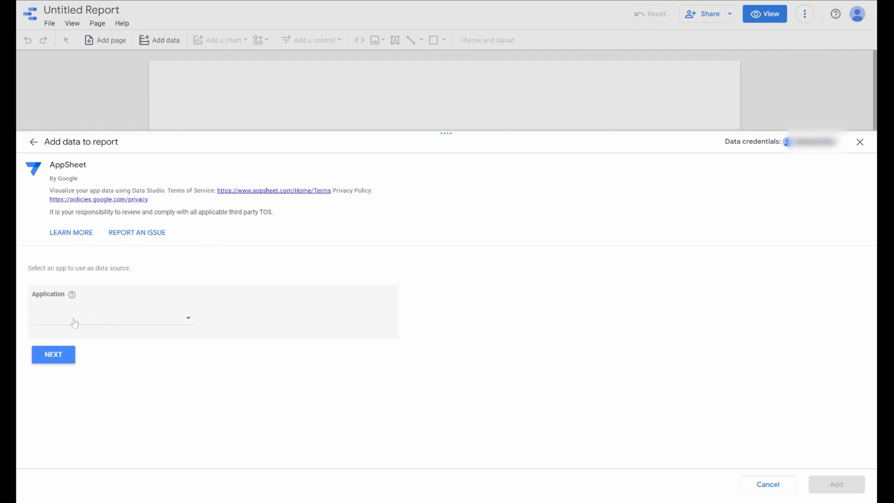
Step: In the AppSheet connector, choose the Task Manager app and its Task Management table
left_click(112, 318)
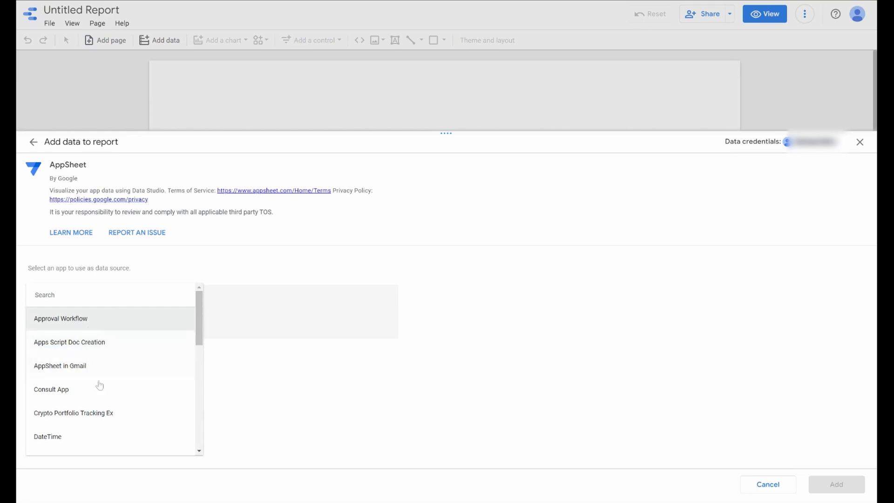
scroll("down", 3)
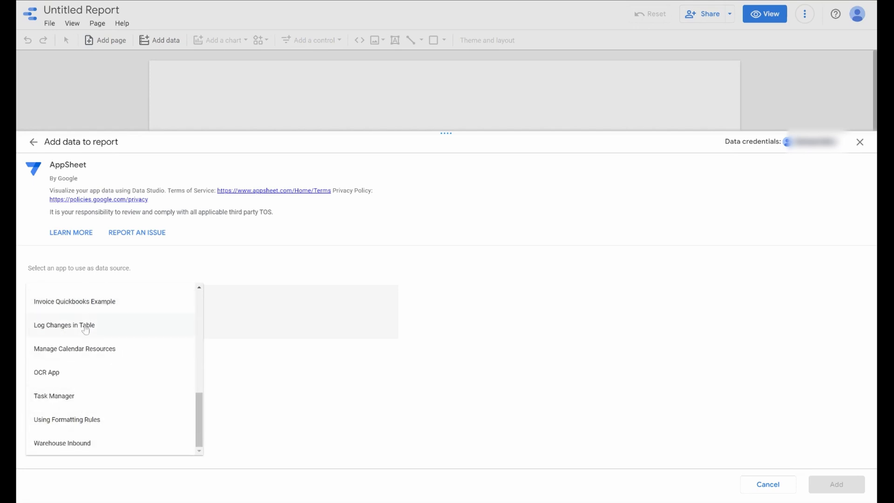
mouse_move(61, 396)
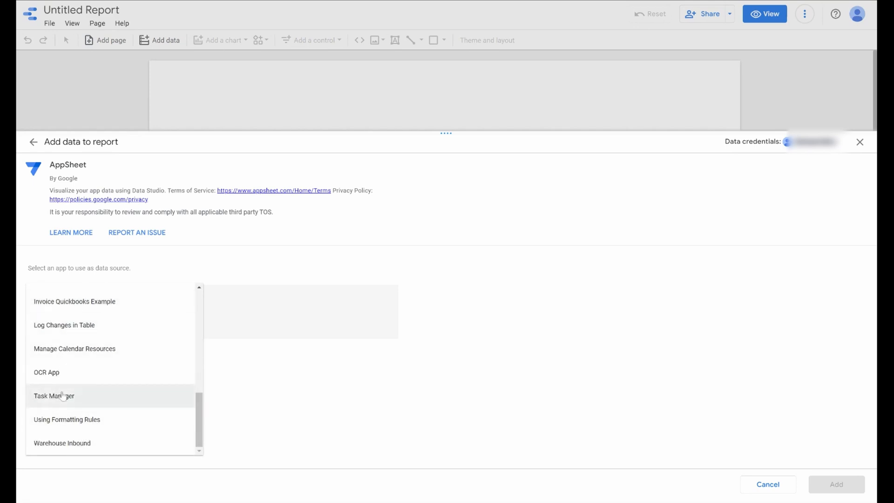
left_click(54, 396)
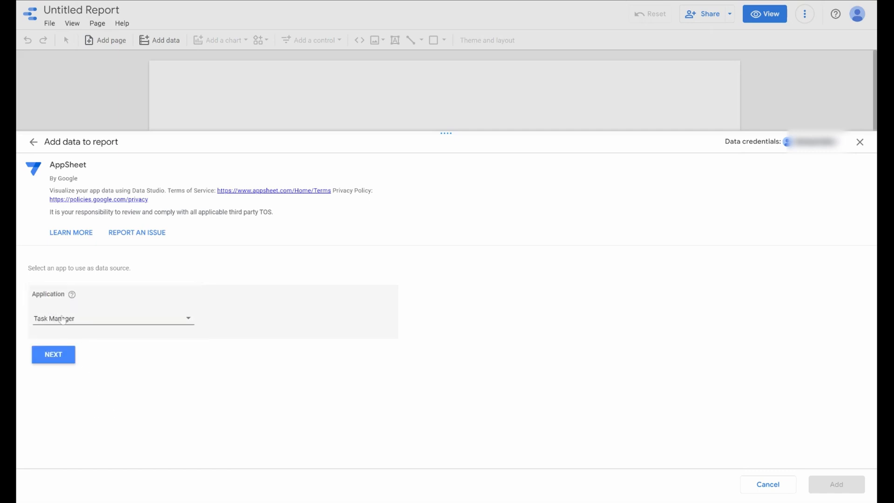
left_click(53, 354)
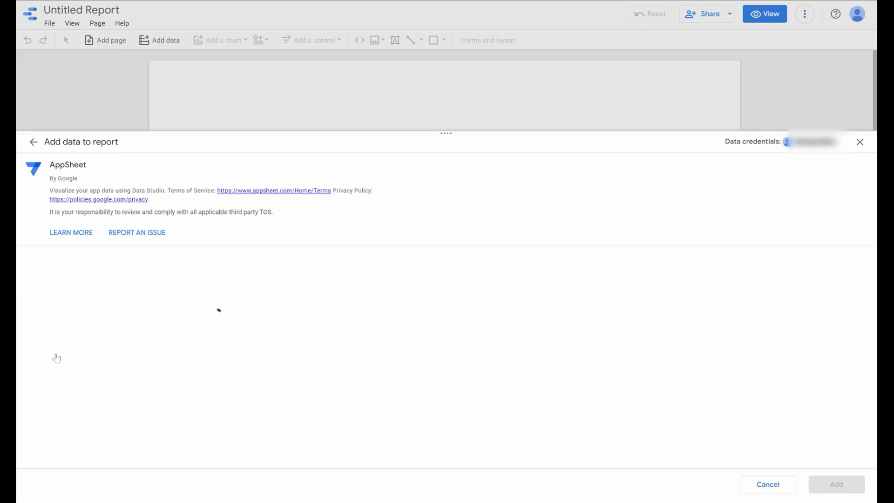
left_click(112, 318)
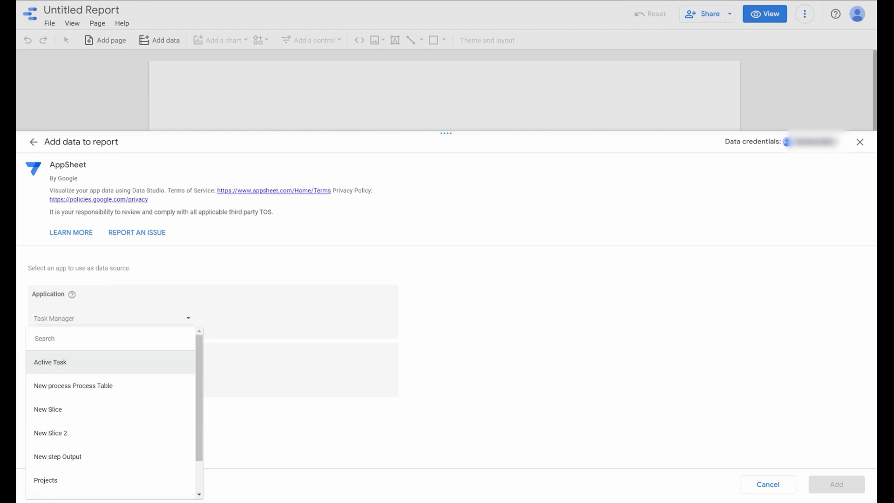
scroll("down", 3)
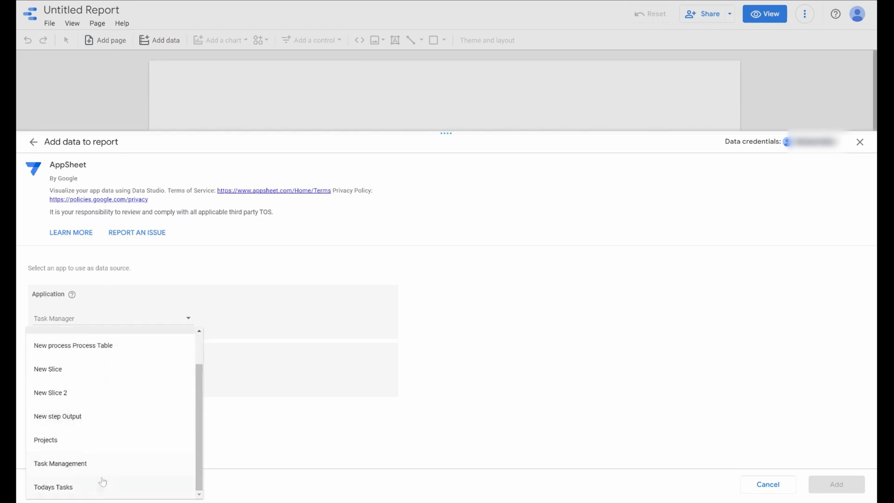
mouse_move(60, 463)
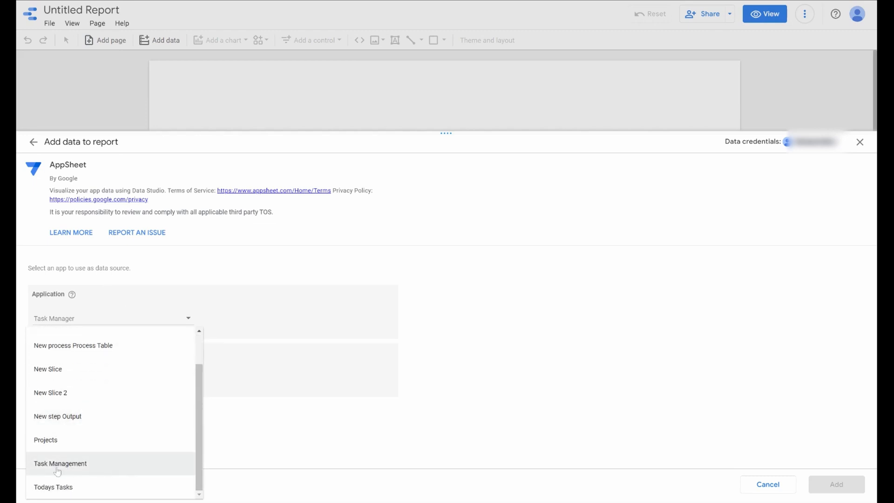
left_click(60, 463)
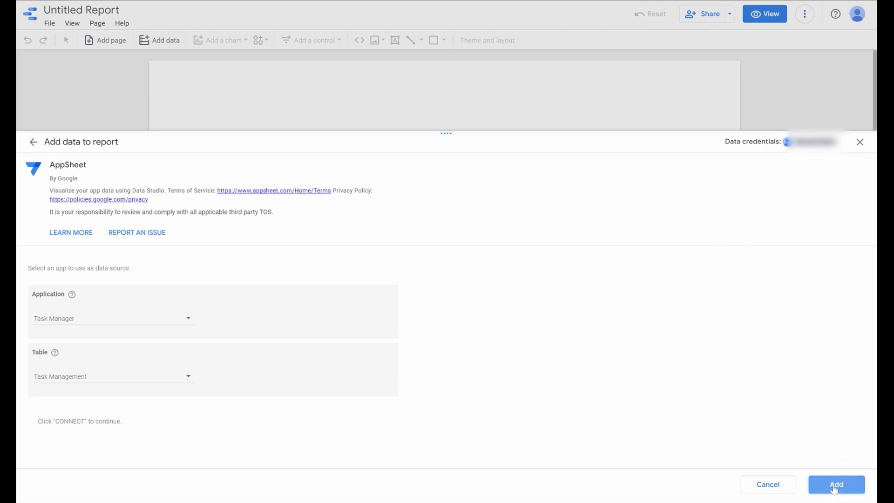
Step: Add the Task Management data to the report, suppressing the confirmation in future
left_click(836, 484)
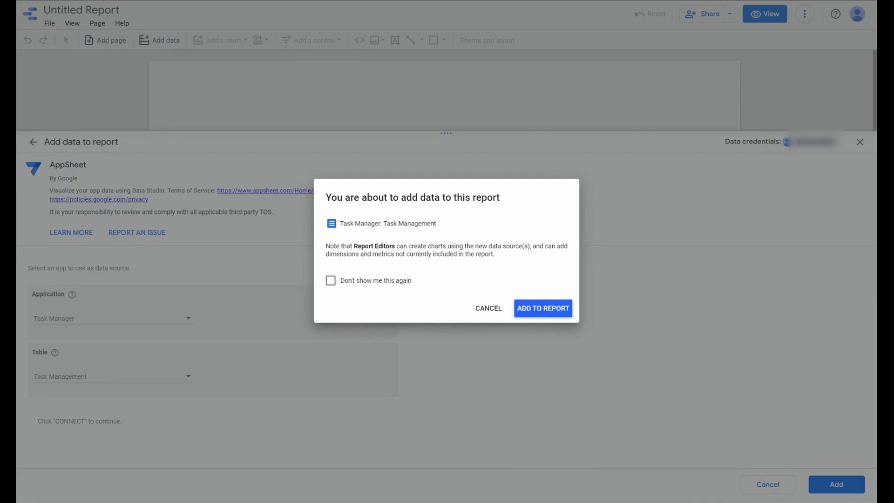
left_click(331, 280)
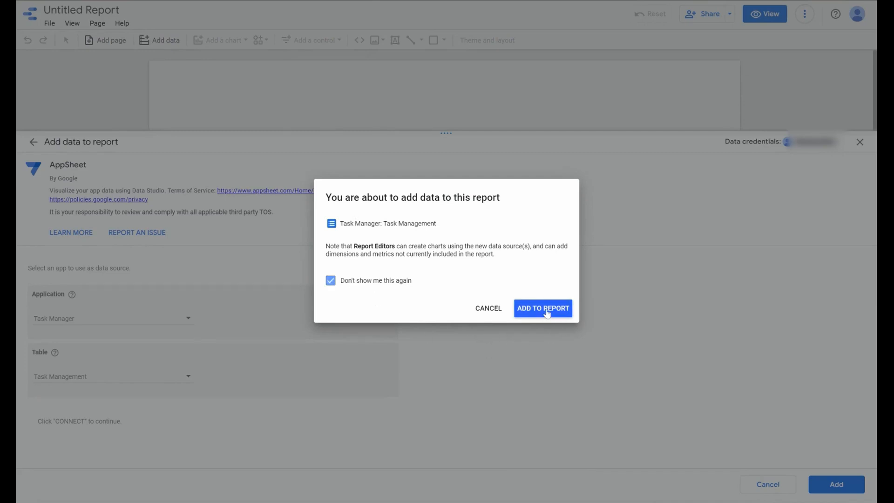
left_click(542, 308)
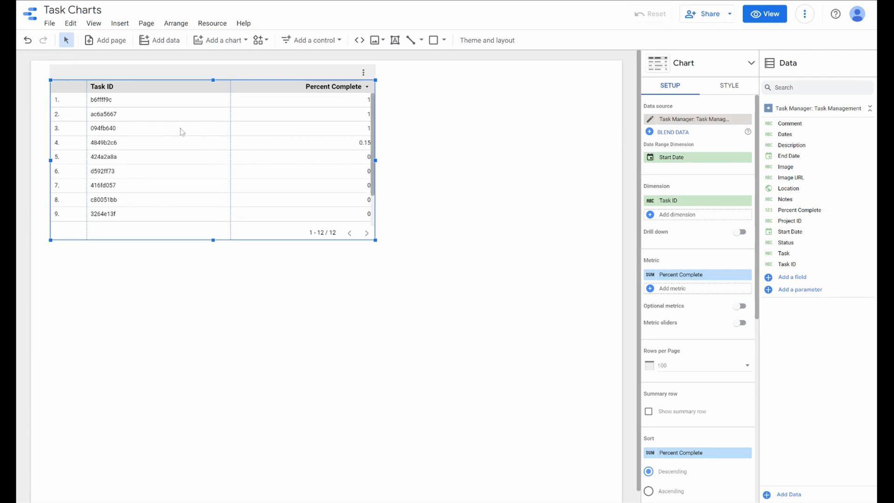
mouse_move(221, 40)
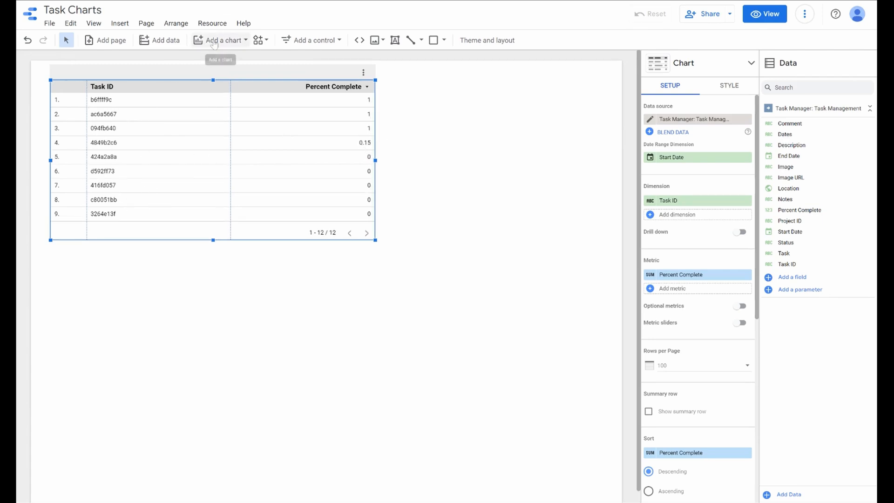
Step: Choose a pie chart from the Add a chart list
left_click(220, 40)
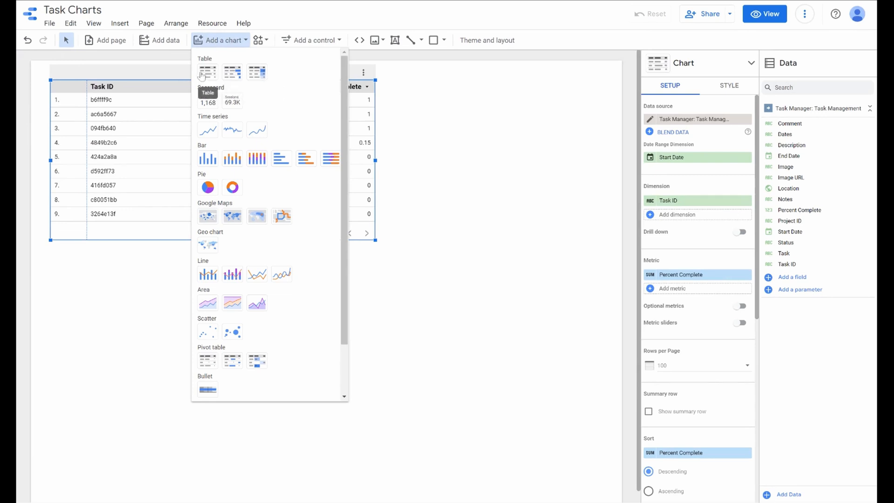
mouse_move(236, 141)
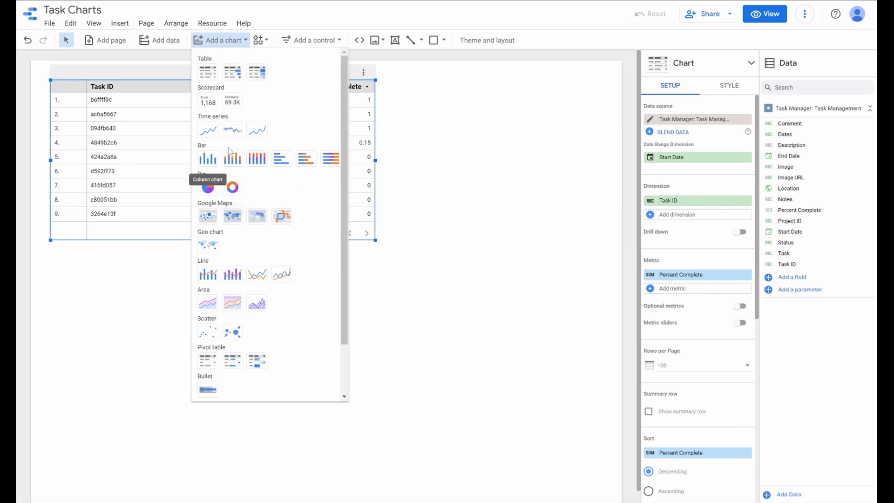
mouse_move(207, 216)
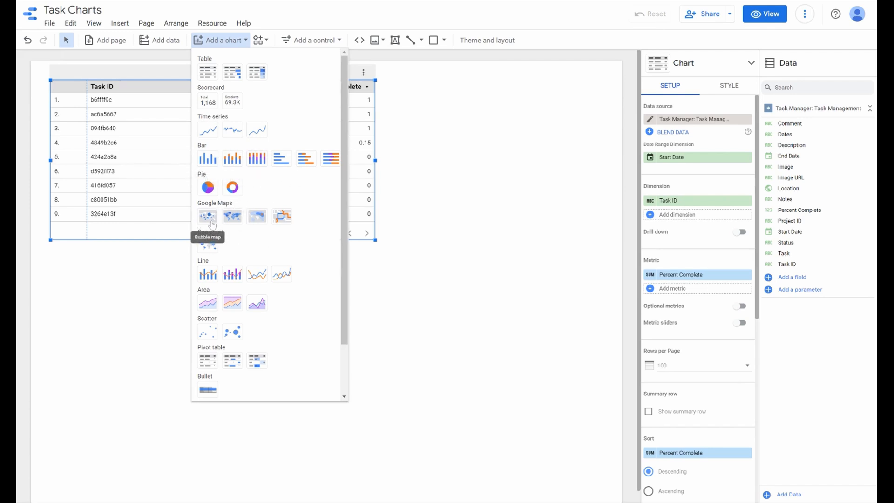
mouse_move(221, 331)
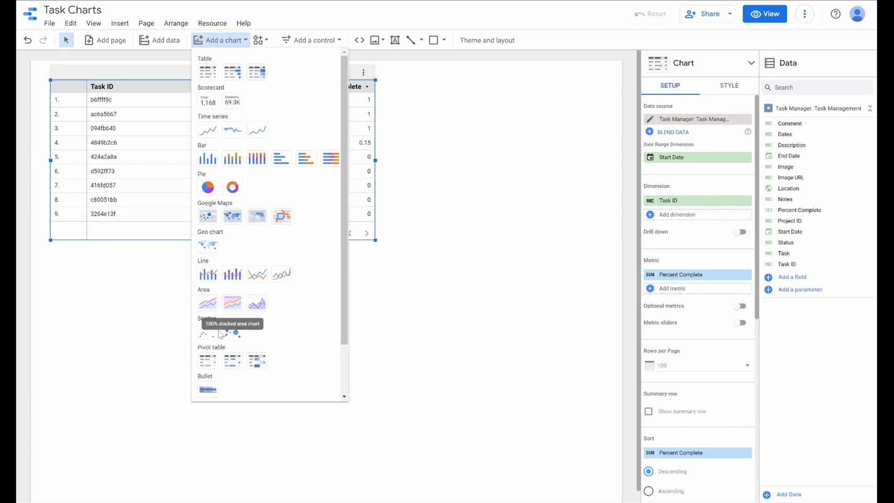
scroll("down", 3)
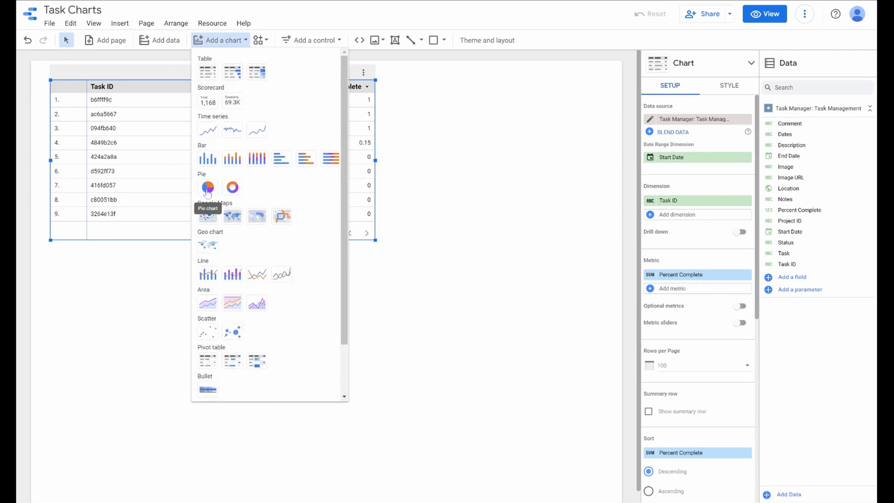
left_click(207, 188)
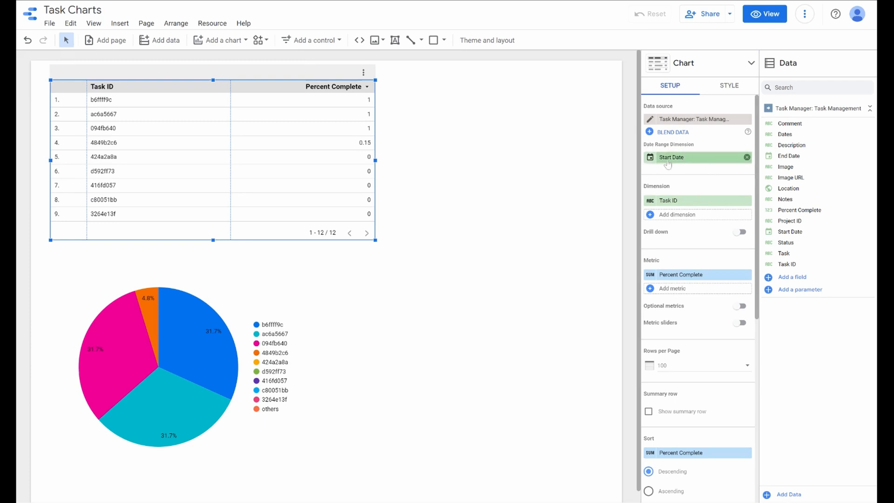
mouse_move(678, 166)
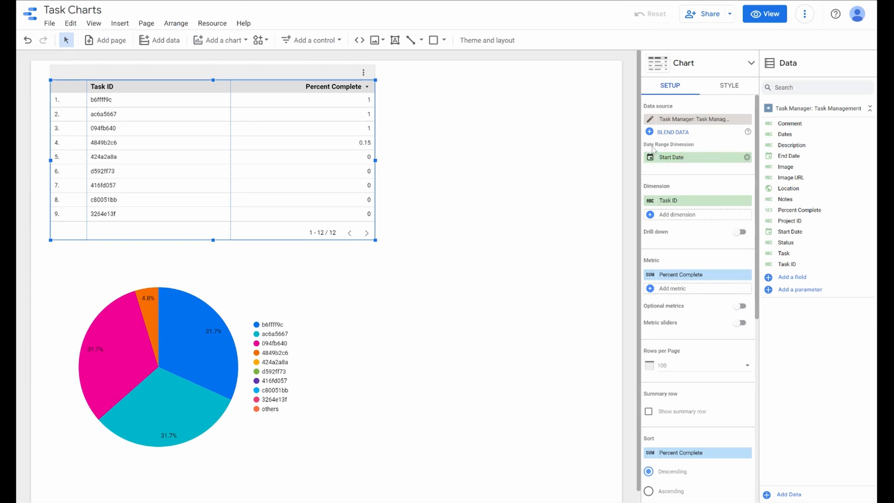
mouse_move(681, 160)
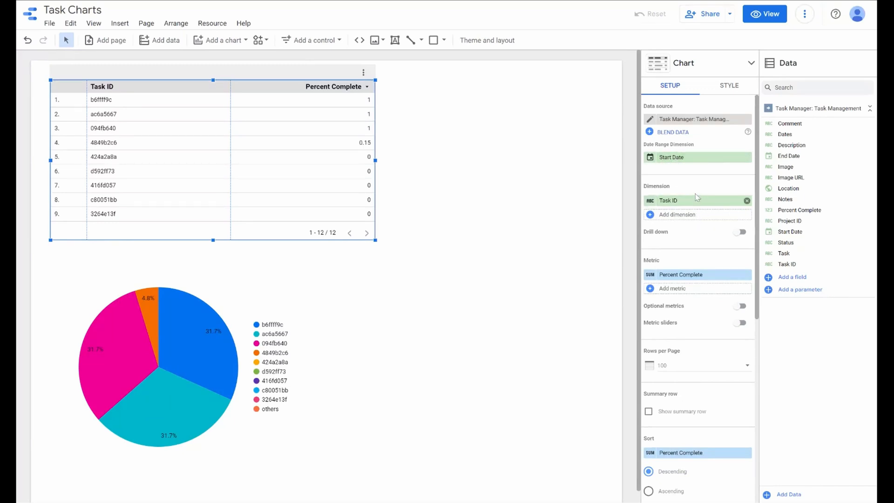
mouse_move(662, 186)
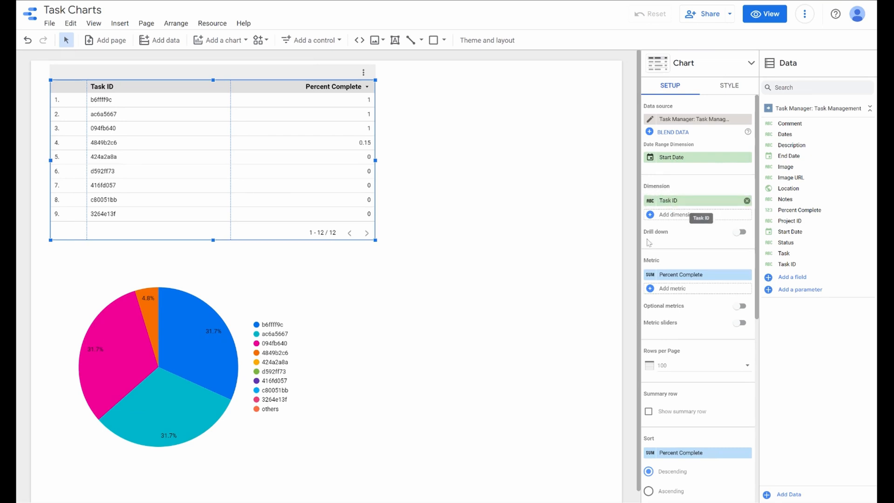
mouse_move(622, 247)
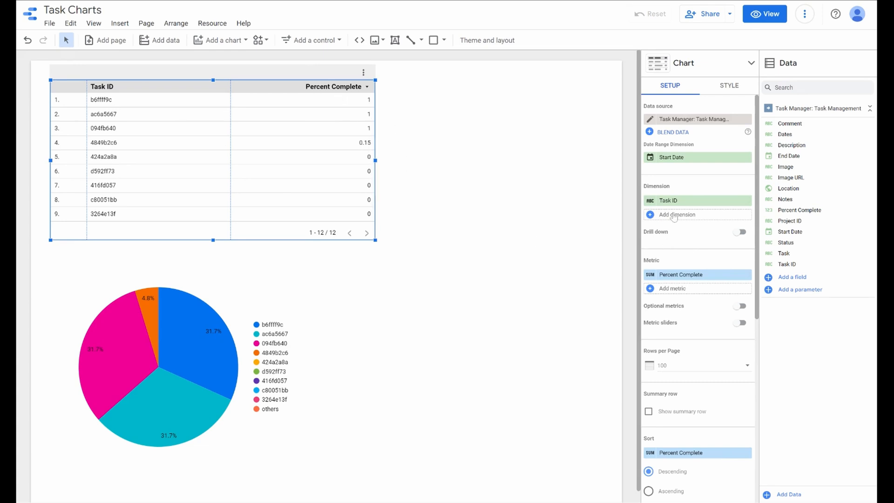
Step: Add Task as a table dimension and review Percent Complete's aggregation settings
left_click(677, 215)
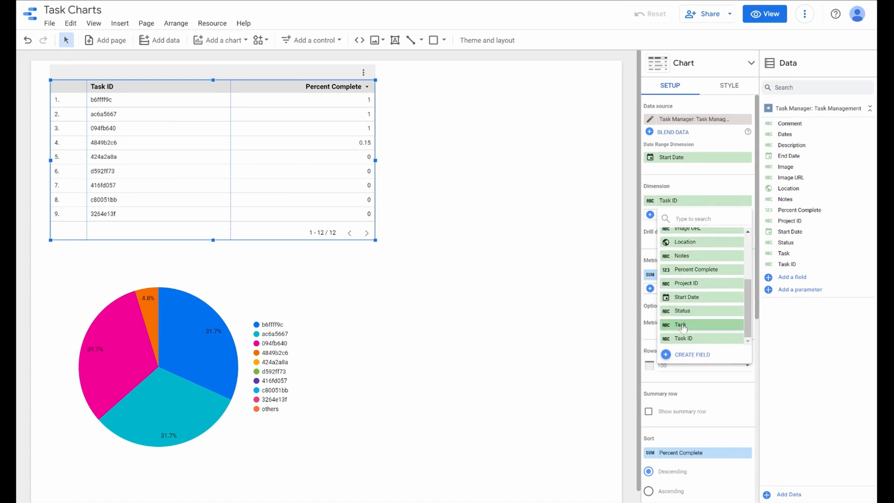
left_click(681, 325)
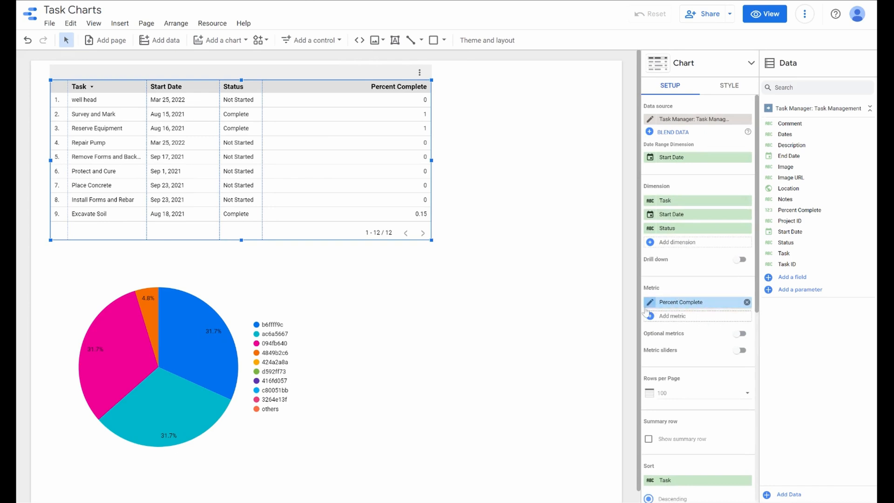
left_click(650, 302)
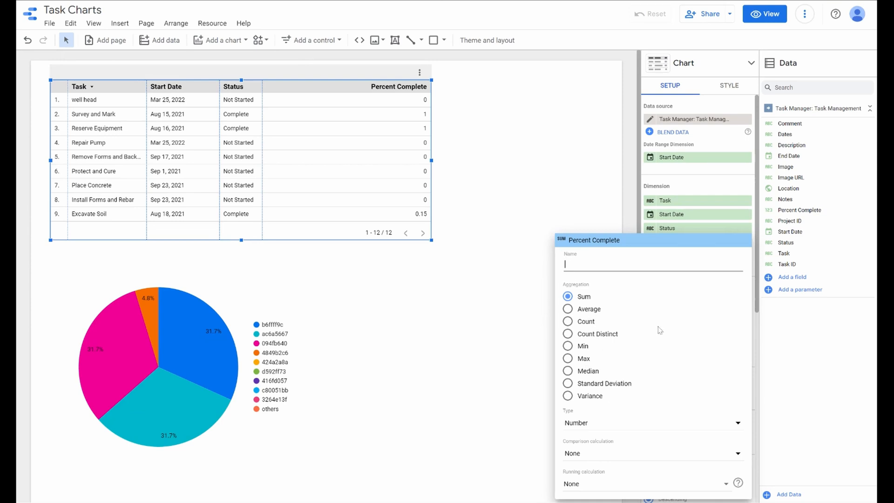
mouse_move(660, 331)
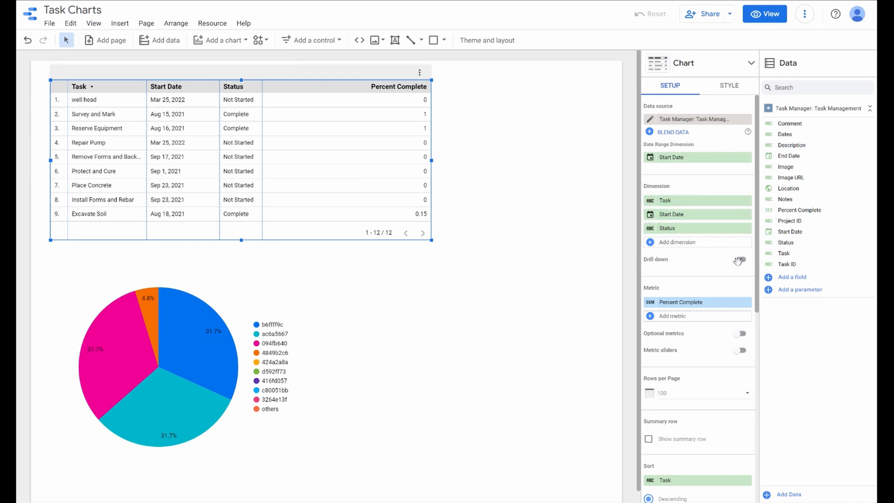
Step: Turn on drill-down so the table groups rows by Status
left_click(740, 261)
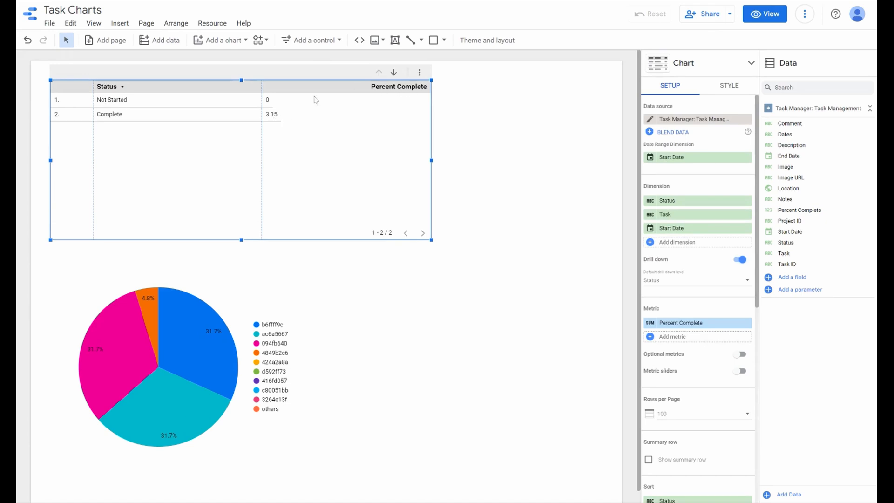
mouse_move(268, 99)
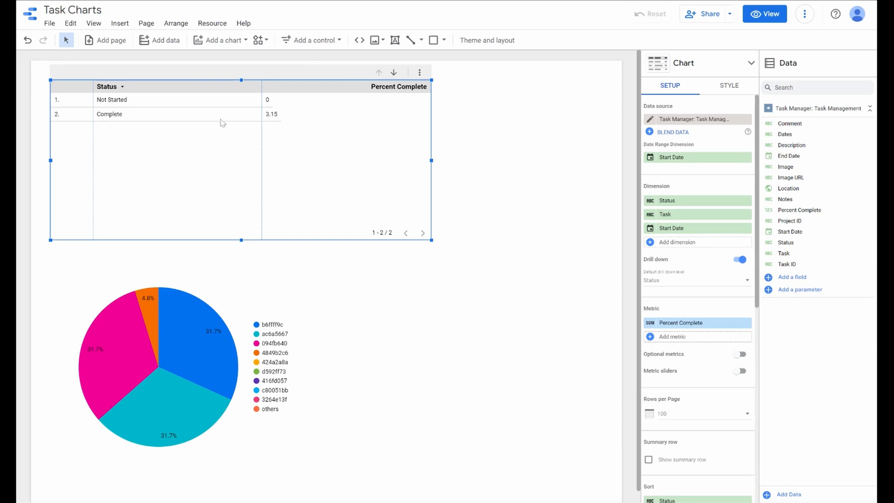
mouse_move(118, 121)
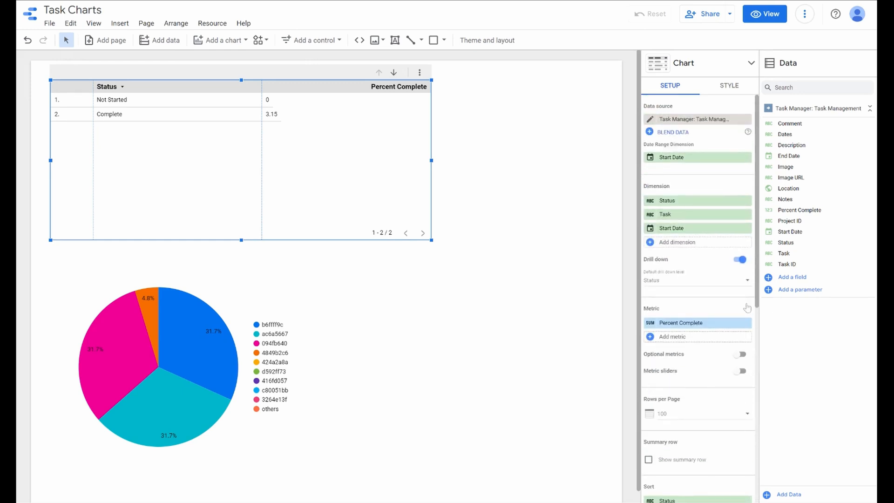
mouse_move(704, 300)
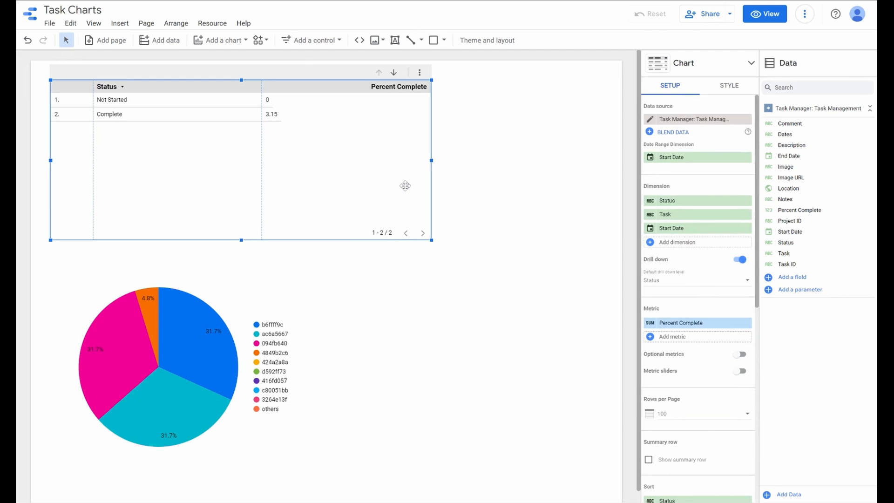
mouse_move(660, 275)
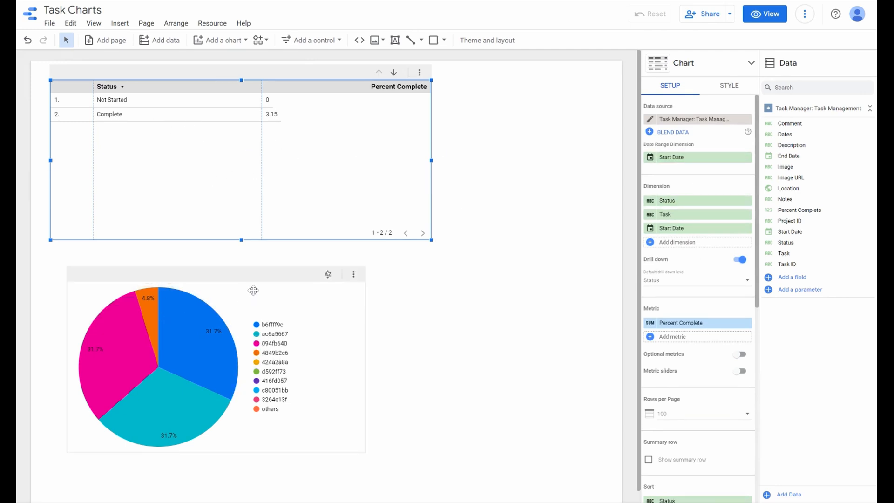
Step: Make the pie chart slice by Status with distinct Task ID counts
left_click(216, 365)
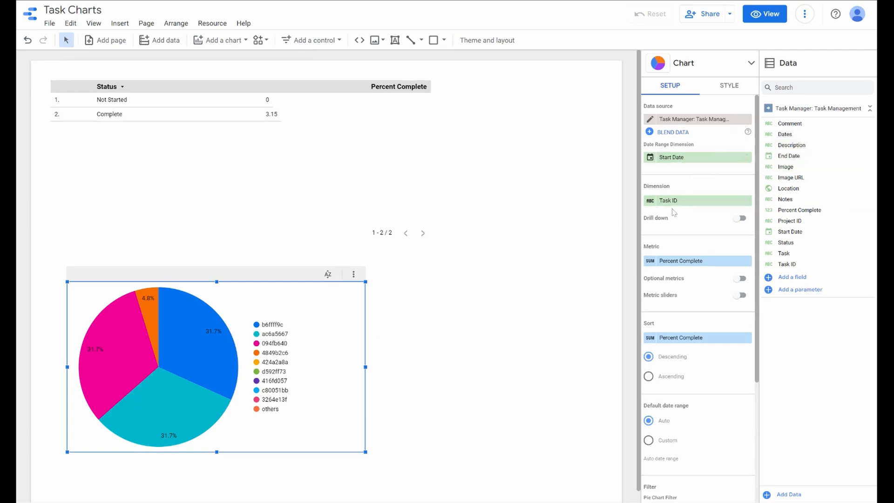
left_click(696, 200)
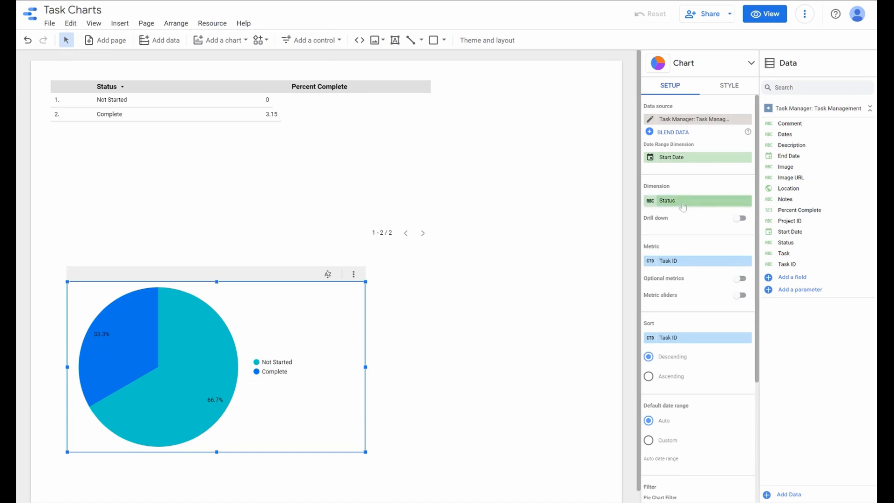
mouse_move(220, 342)
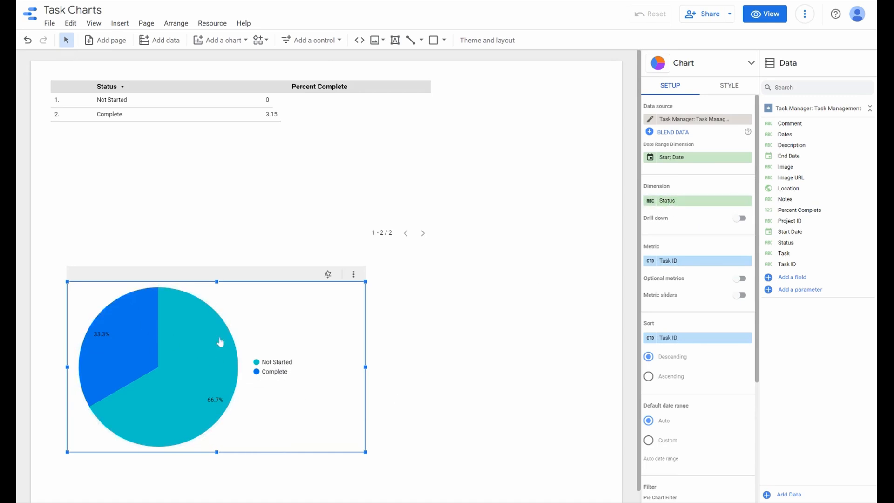
mouse_move(624, 390)
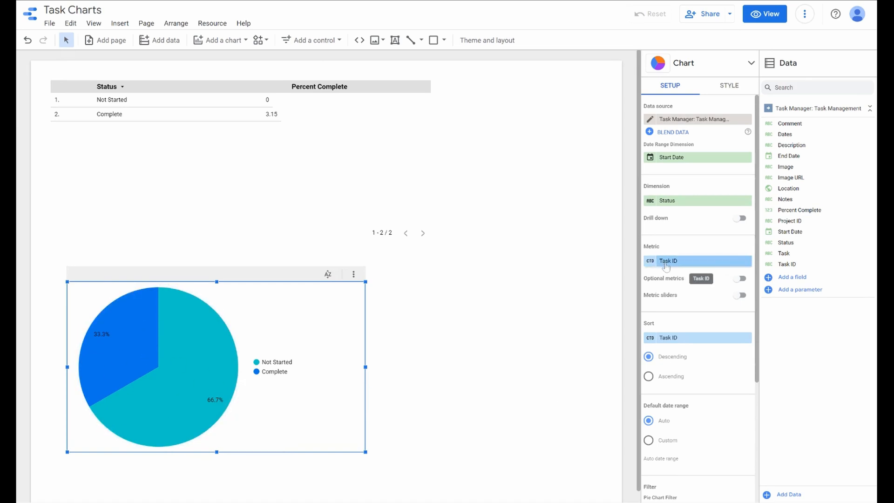
mouse_move(188, 333)
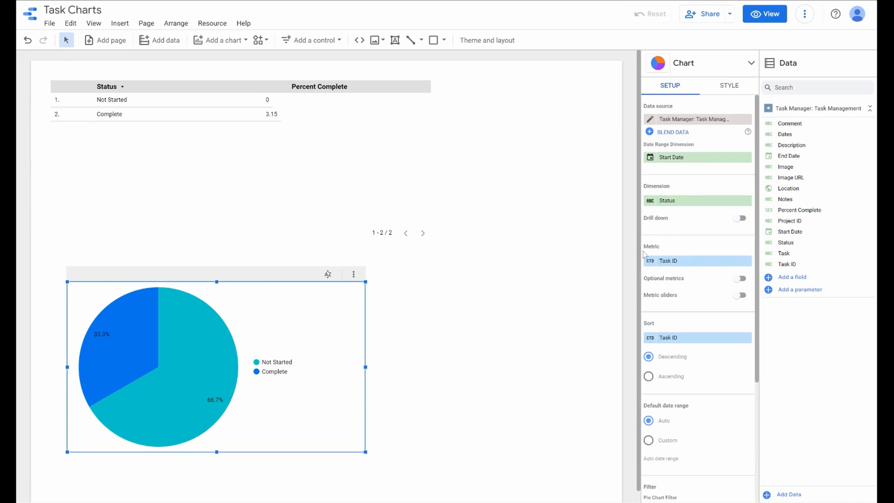
mouse_move(272, 406)
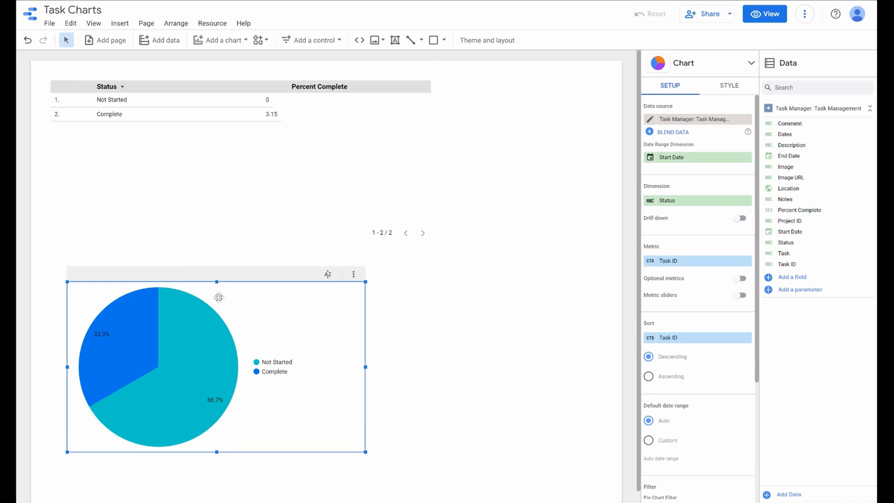
left_click(475, 311)
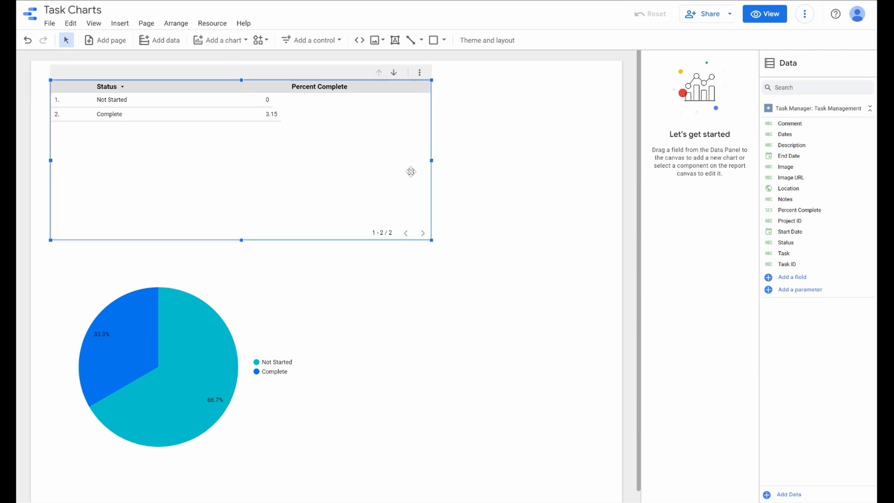
Step: Add a Status drop-down list control and a date range control beside the table
left_click(228, 160)
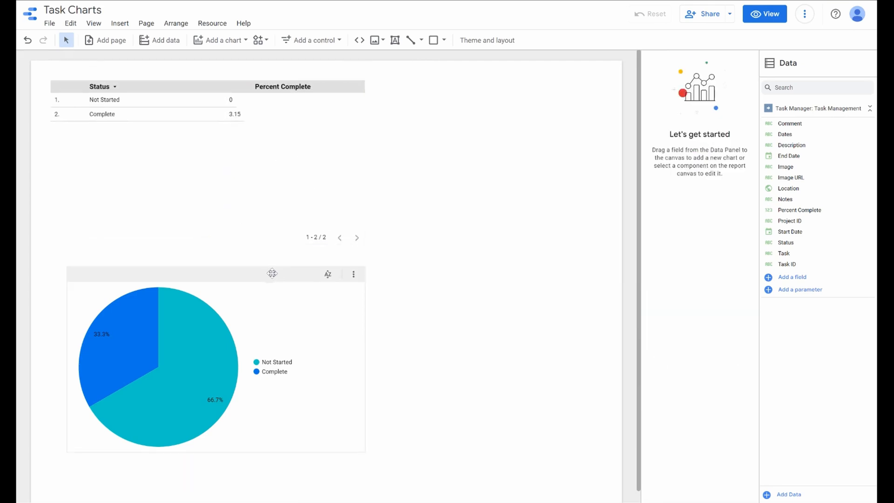
mouse_move(311, 41)
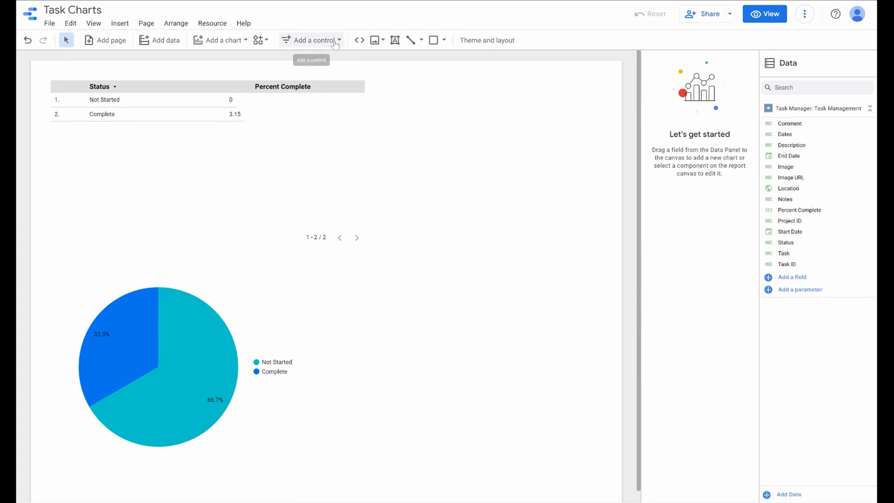
left_click(311, 40)
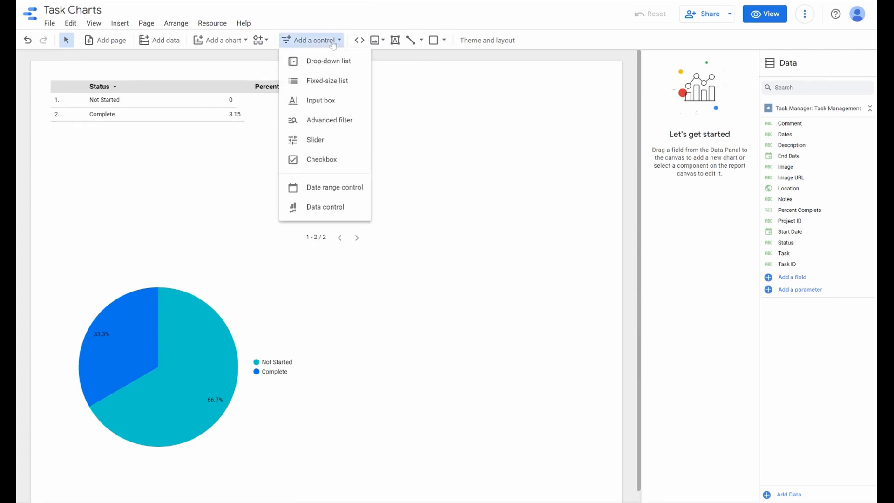
left_click(328, 61)
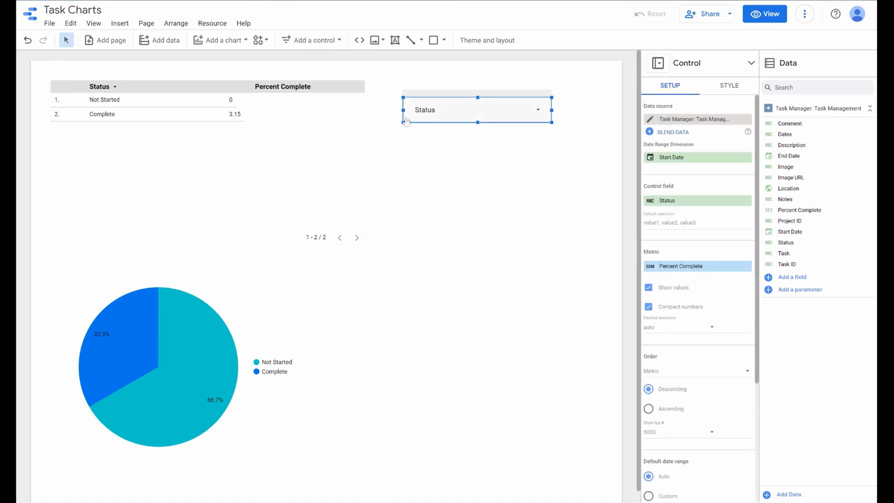
left_click(308, 40)
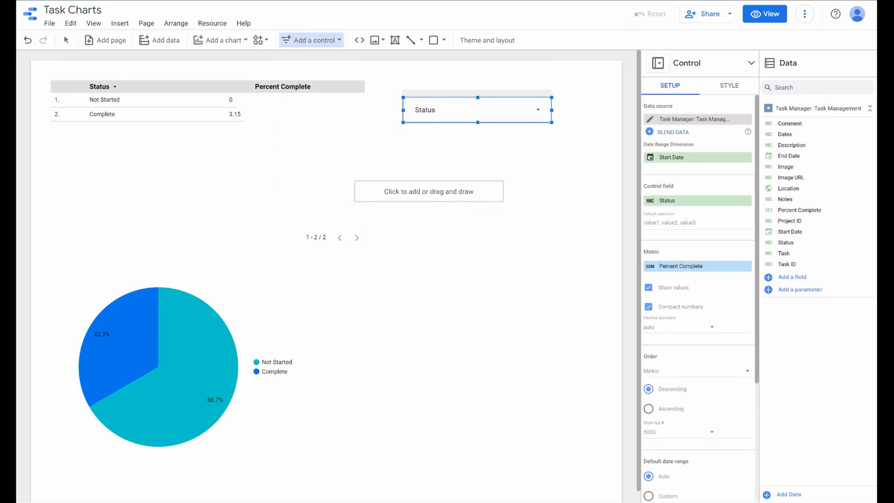
Step: Filter the Status control to Complete, then bring up the date range calendar
left_click(477, 109)
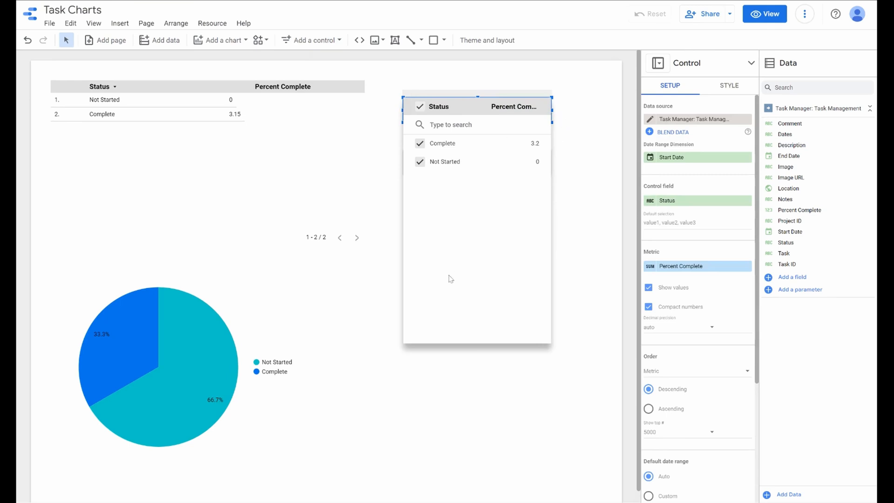
mouse_move(445, 162)
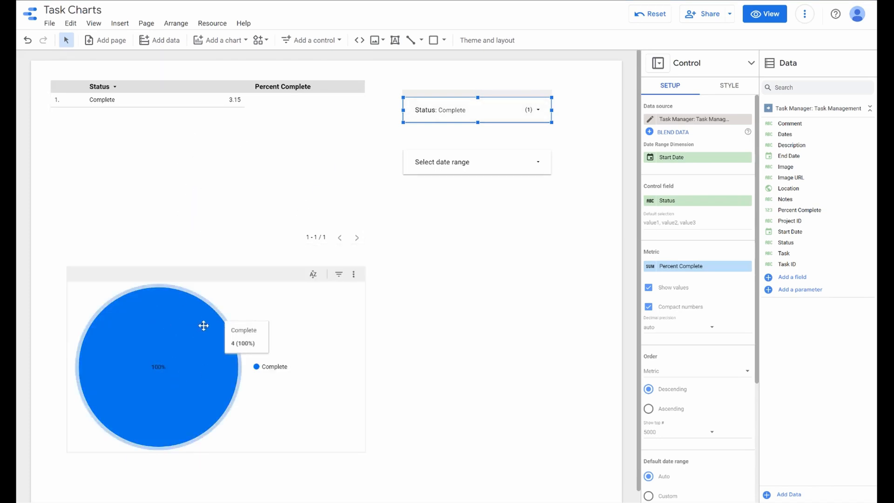
left_click(477, 109)
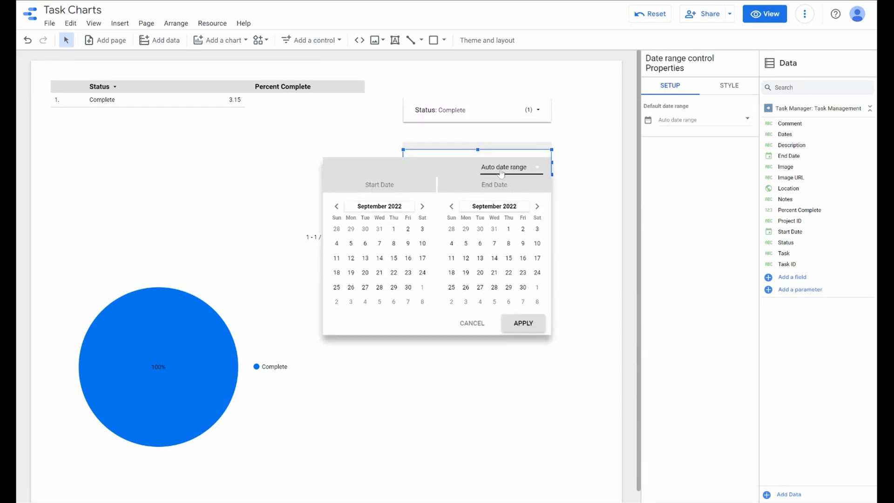
Step: Set the date range control to This year to date (Jan 1 – Sep 8, 2022)
left_click(505, 167)
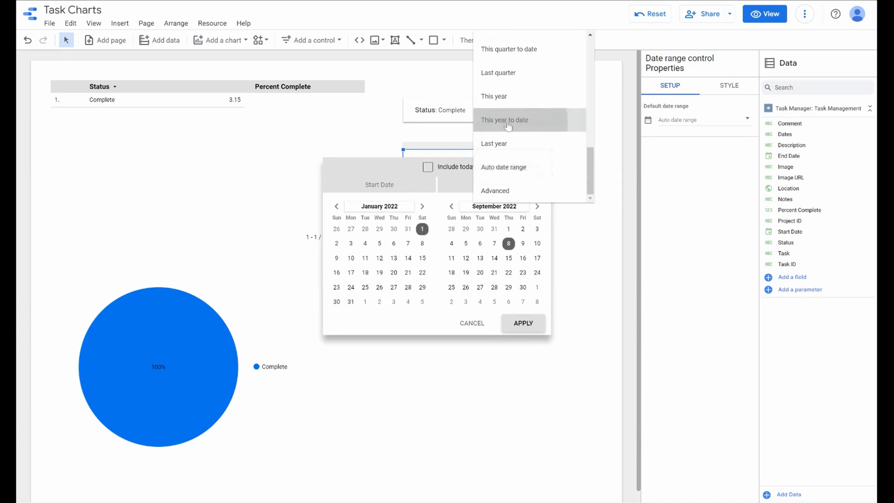
left_click(523, 323)
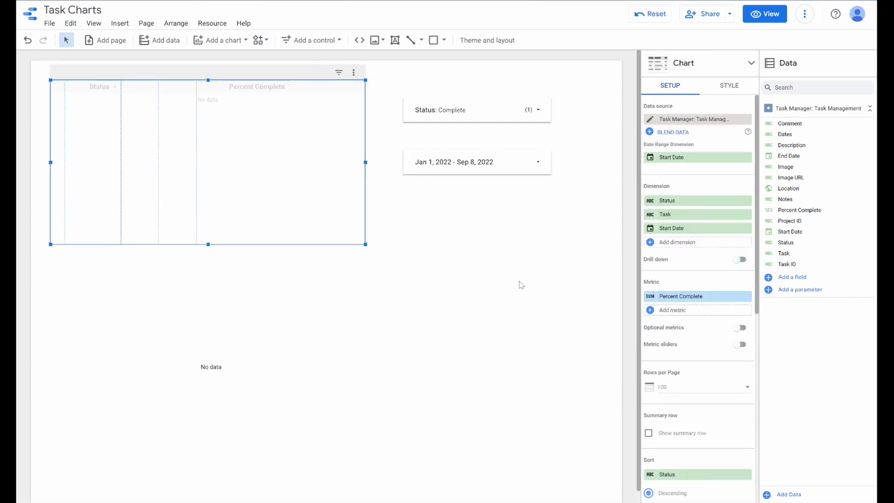
left_click(477, 110)
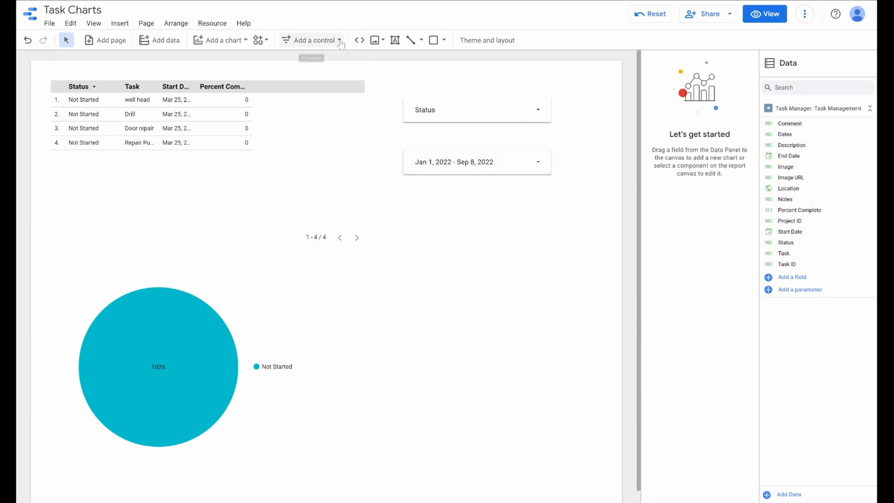
left_click(311, 41)
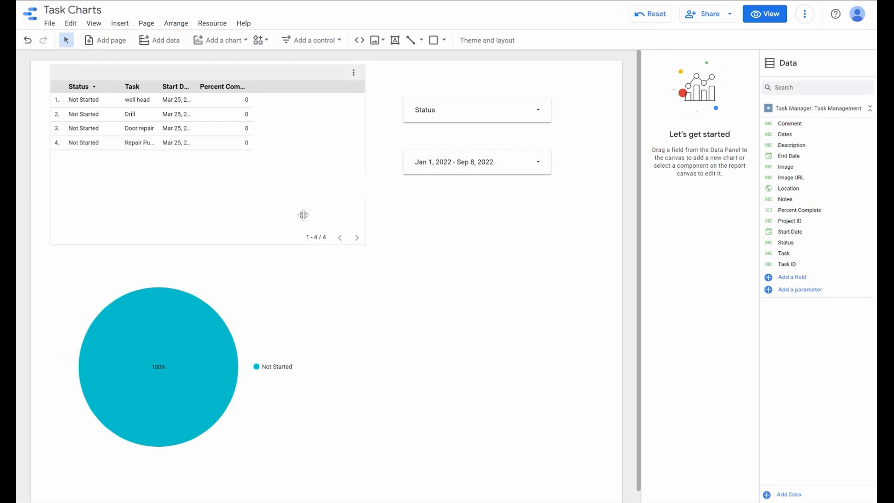
left_click(706, 13)
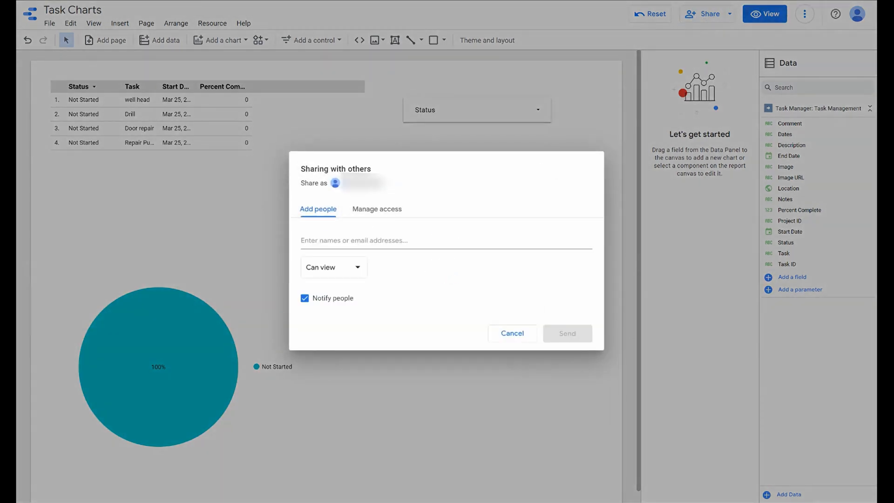
mouse_move(515, 354)
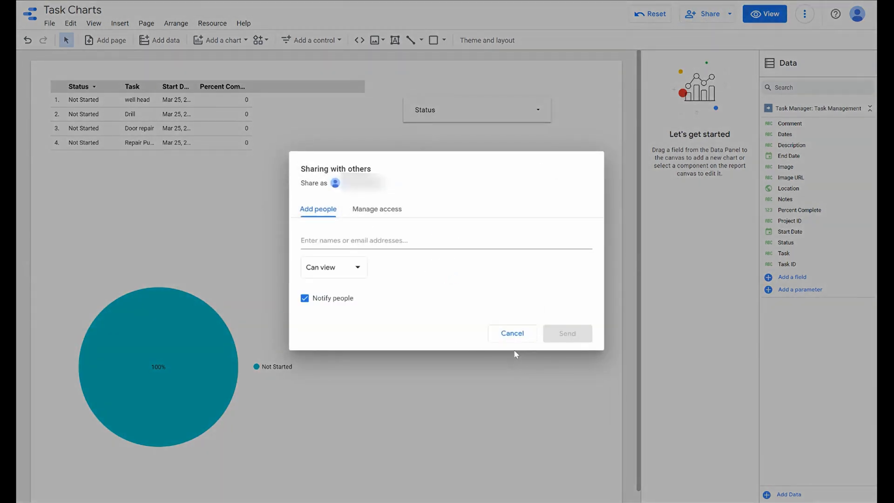
left_click(334, 267)
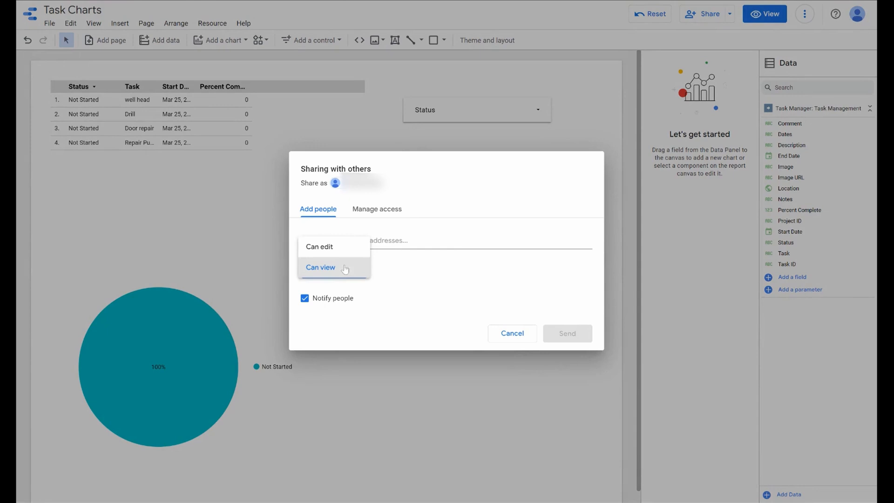
left_click(321, 267)
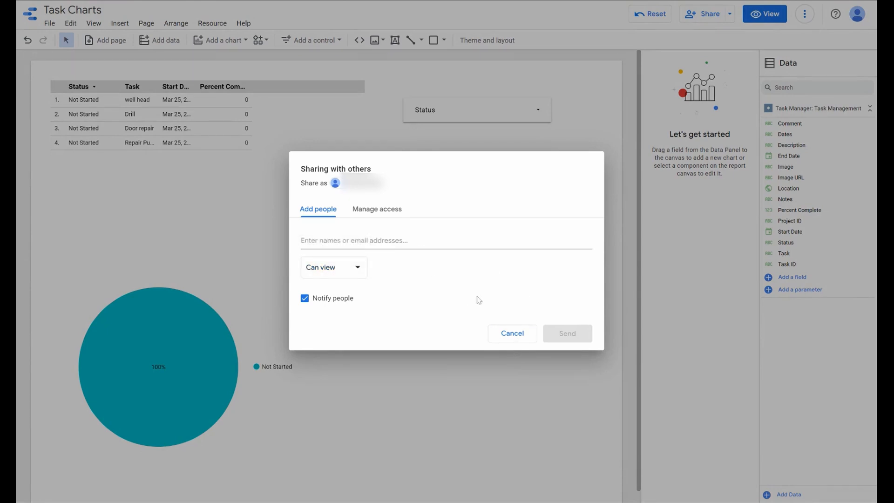
left_click(512, 333)
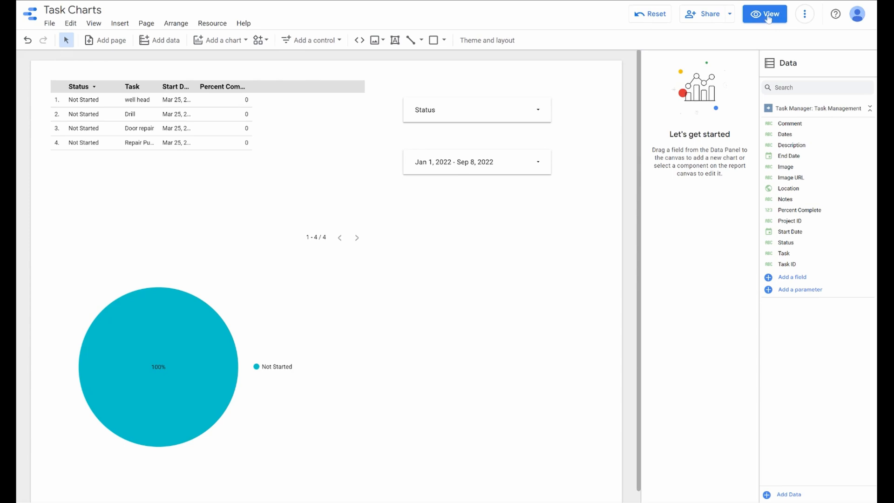
Step: Switch the report to View mode and bring up its sharing settings
left_click(765, 14)
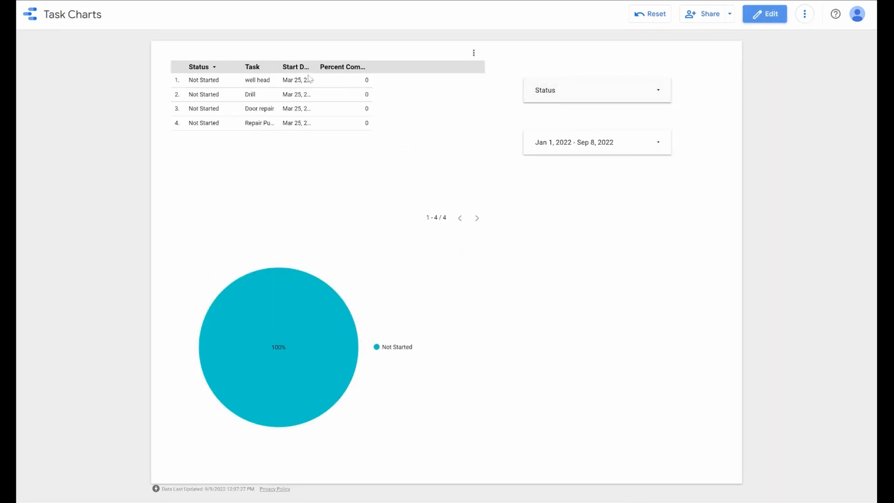
mouse_move(591, 94)
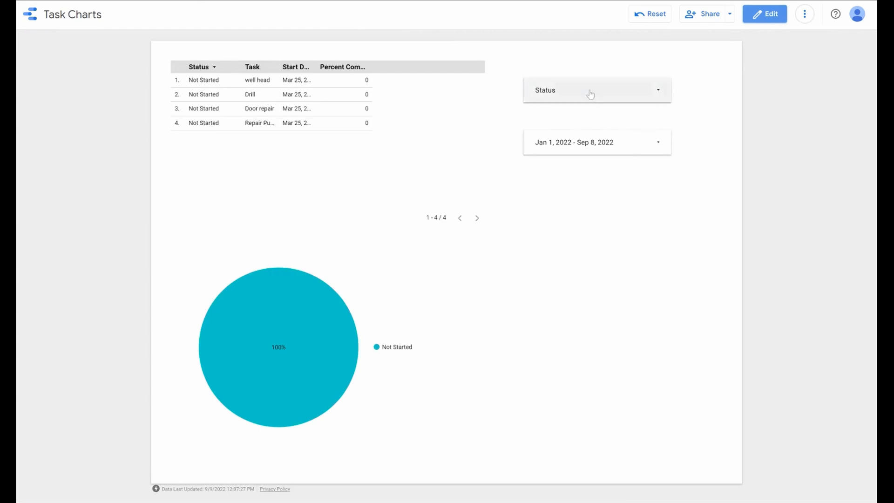
mouse_move(709, 16)
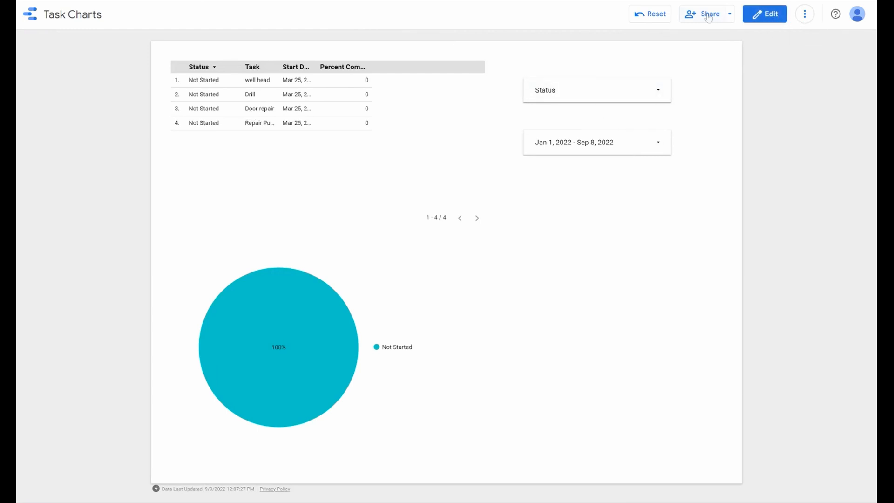
left_click(706, 14)
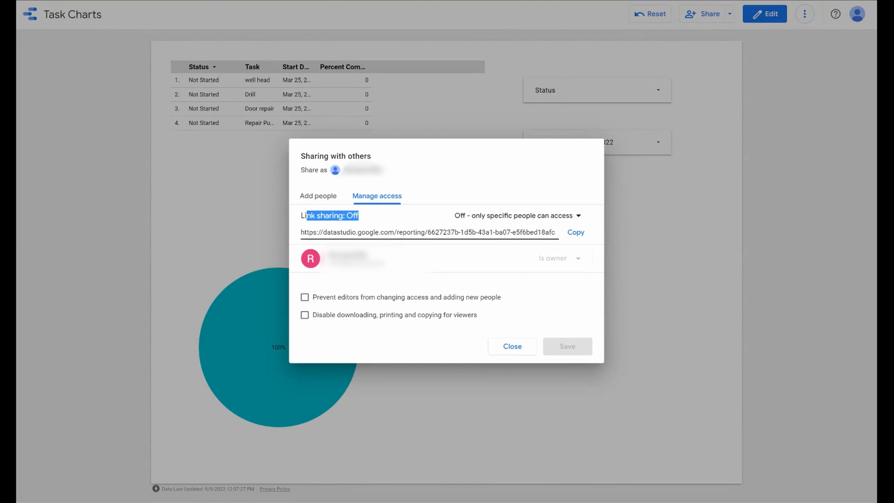
Step: Copy the Task Charts report link from Manage access and close the sharing settings
left_click(428, 232)
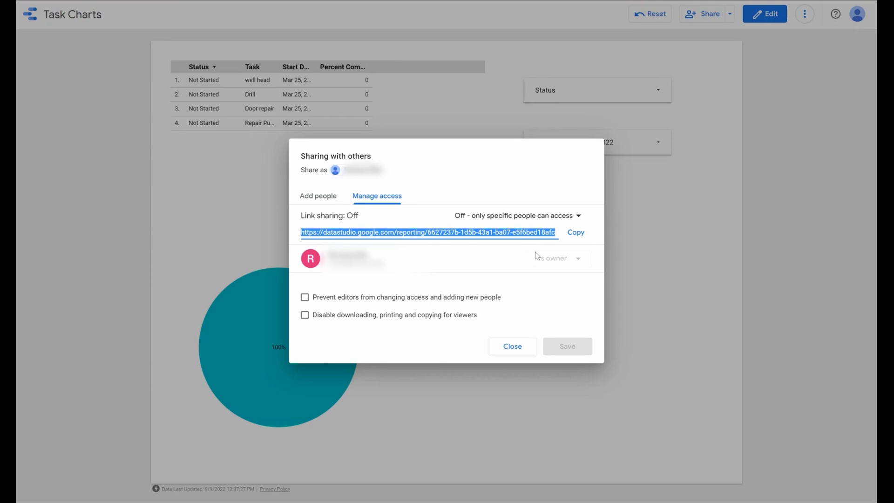
mouse_move(536, 256)
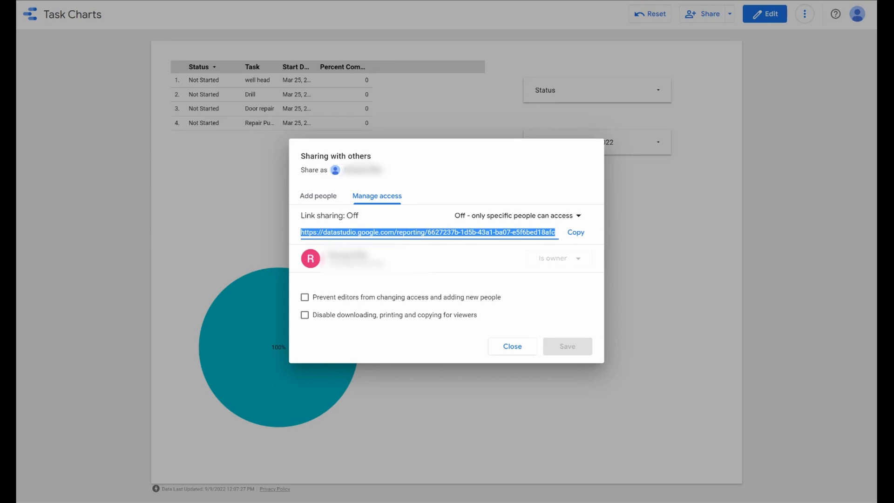
left_click(511, 346)
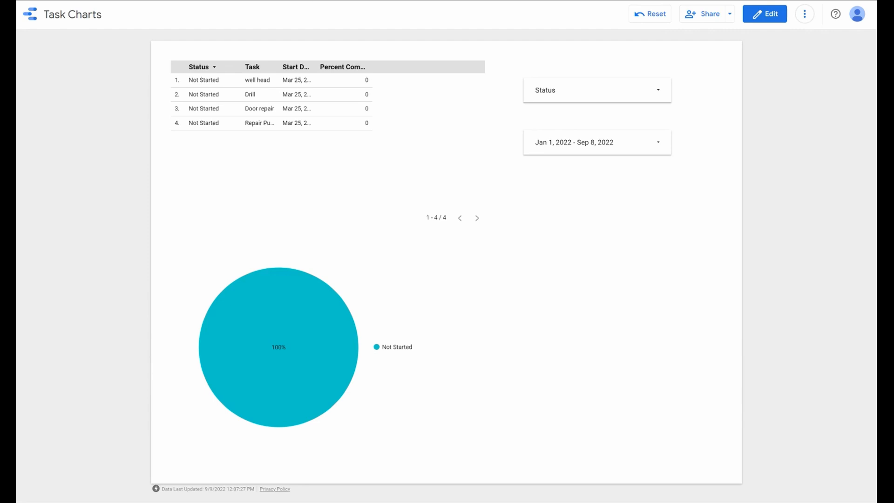
mouse_move(494, 424)
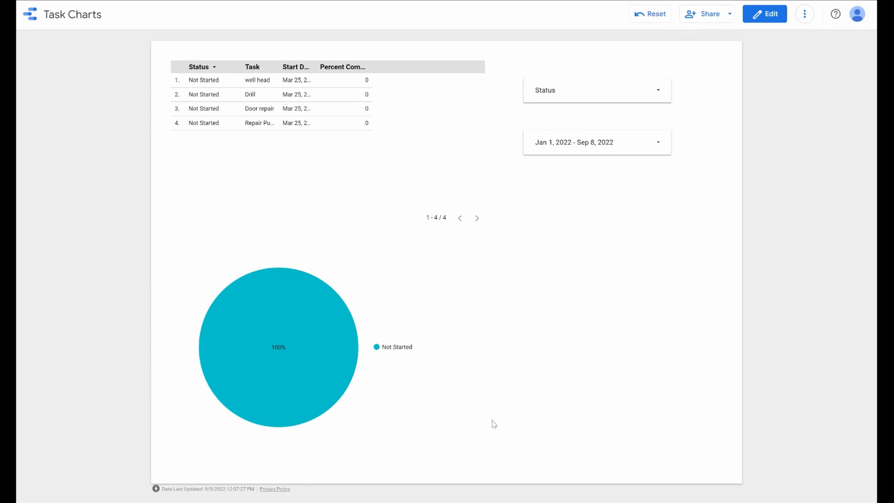
mouse_move(753, 87)
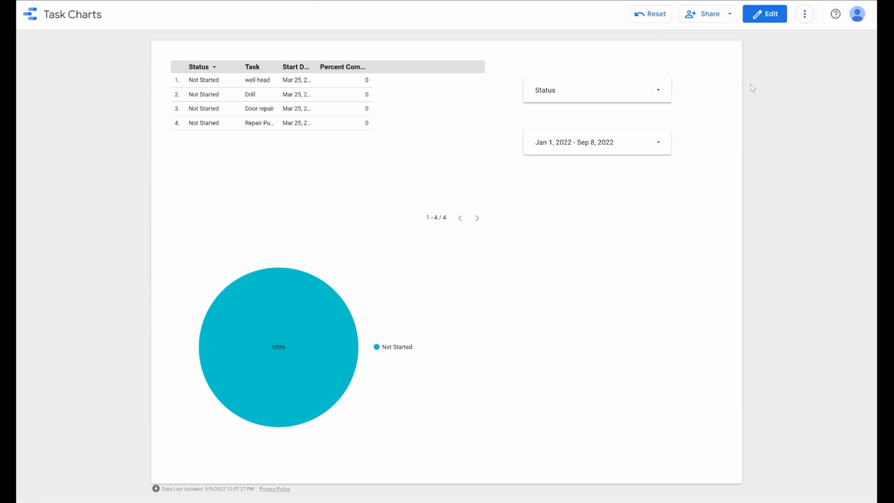
mouse_move(467, 266)
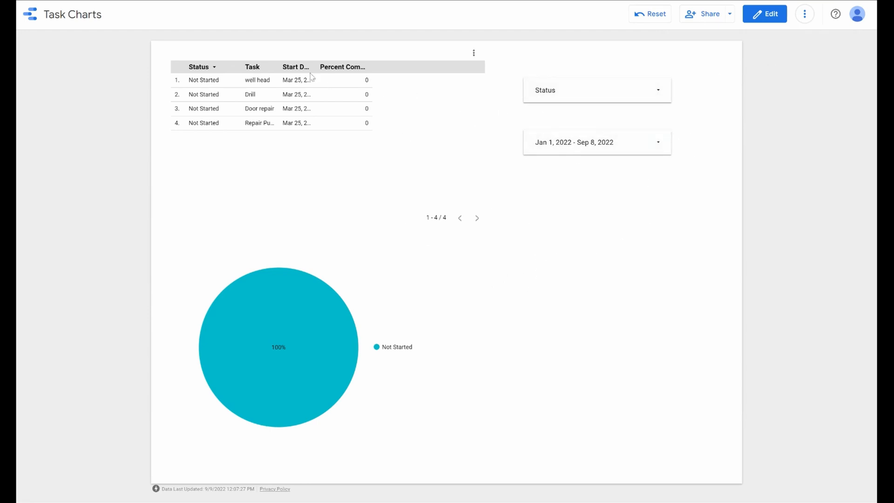
mouse_move(777, 72)
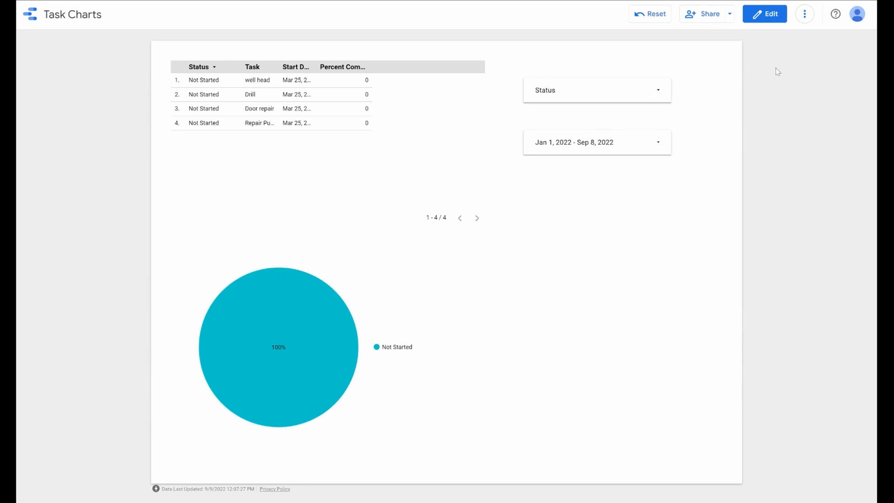